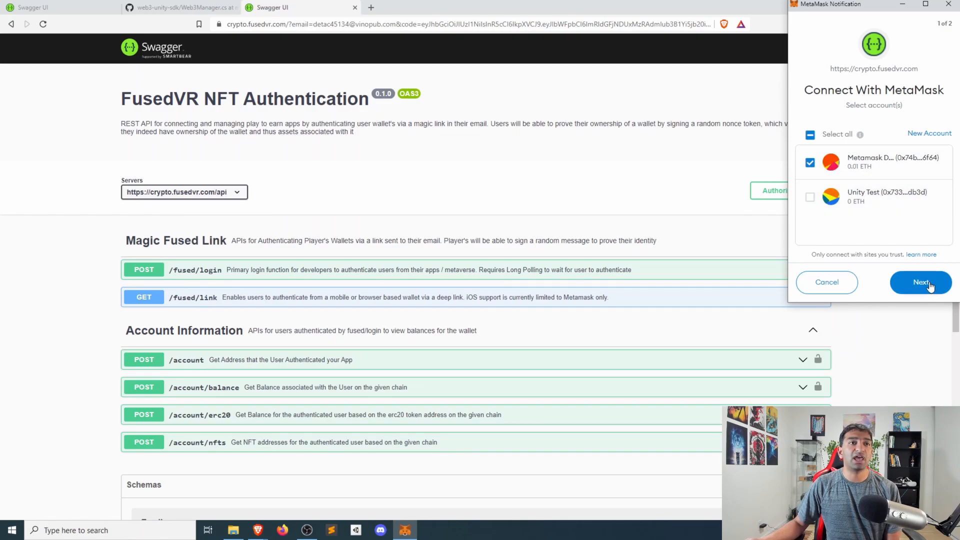
Approve connecting the chosen MetaMask account to the FusedVR site
{"action": "left_click", "coordinate": [920, 282]}
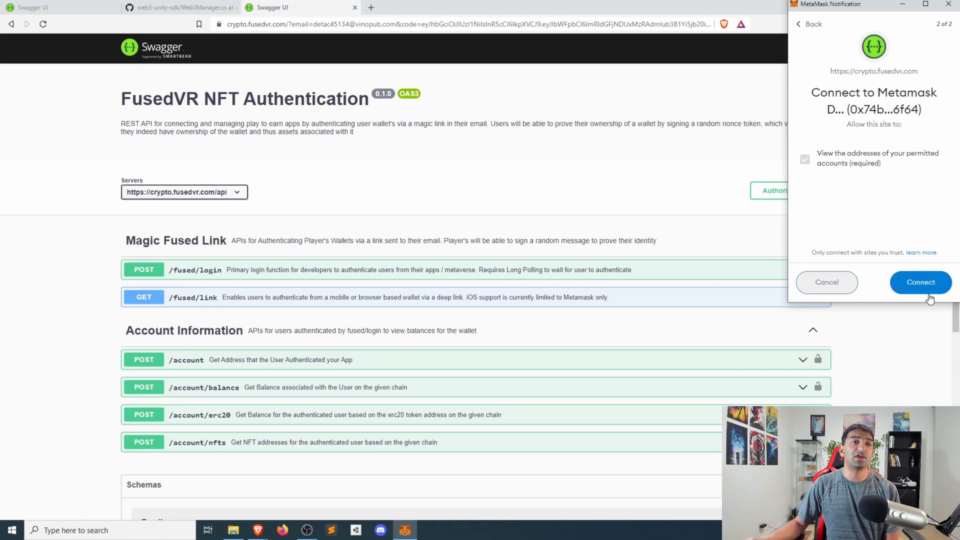
{"action": "left_click", "coordinate": [920, 282]}
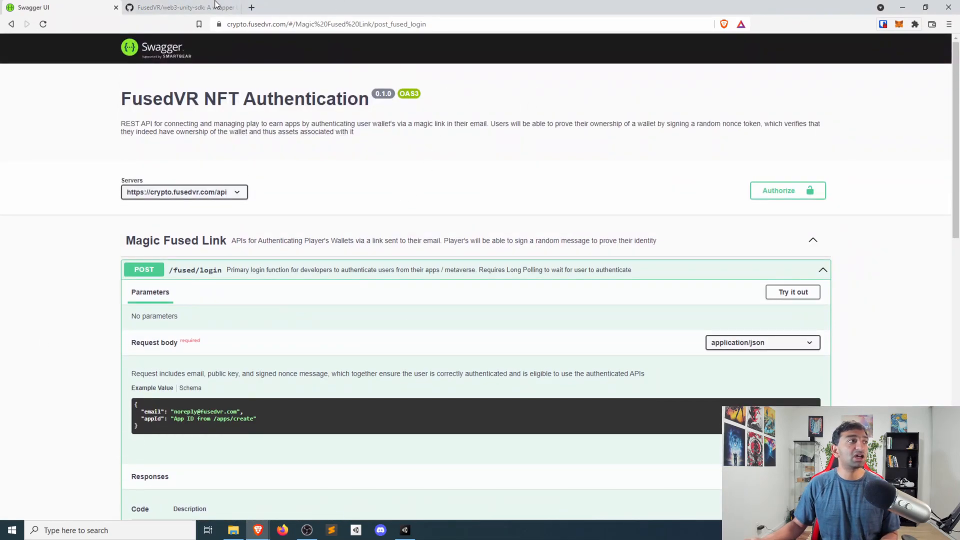
Switch to the web3-unity-sdk GitHub page and scroll through the README's Unity Setup instructions
{"action": "left_click", "coordinate": [180, 8]}
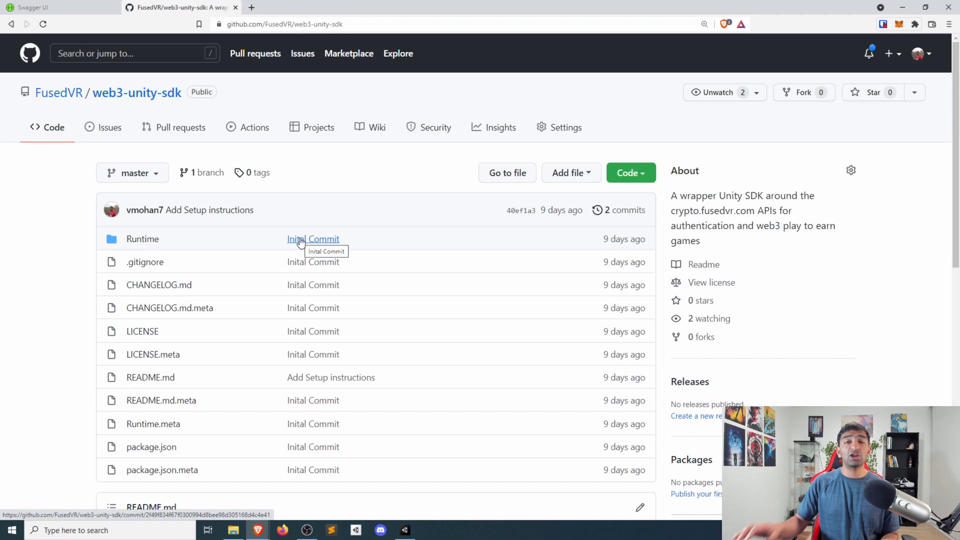
{"action": "mouse_move", "coordinate": [206, 281]}
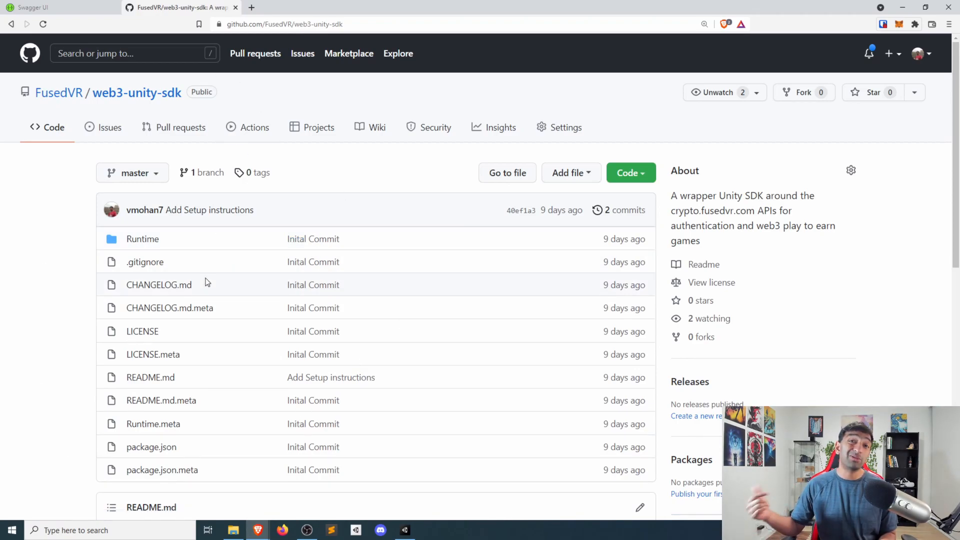
{"action": "scroll", "scroll_direction": "down", "scroll_amount": 3}
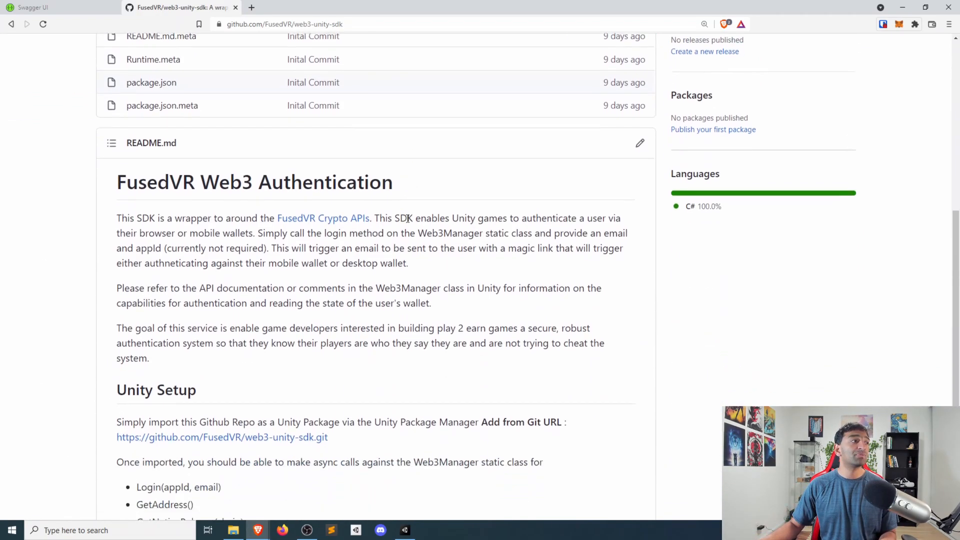
{"action": "scroll", "scroll_direction": "down", "scroll_amount": 3}
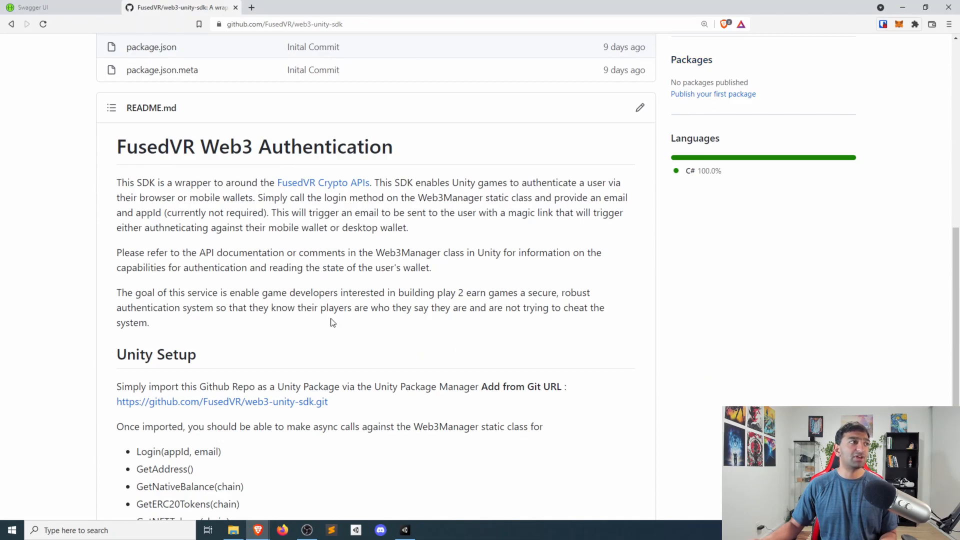
{"action": "mouse_move", "coordinate": [350, 307]}
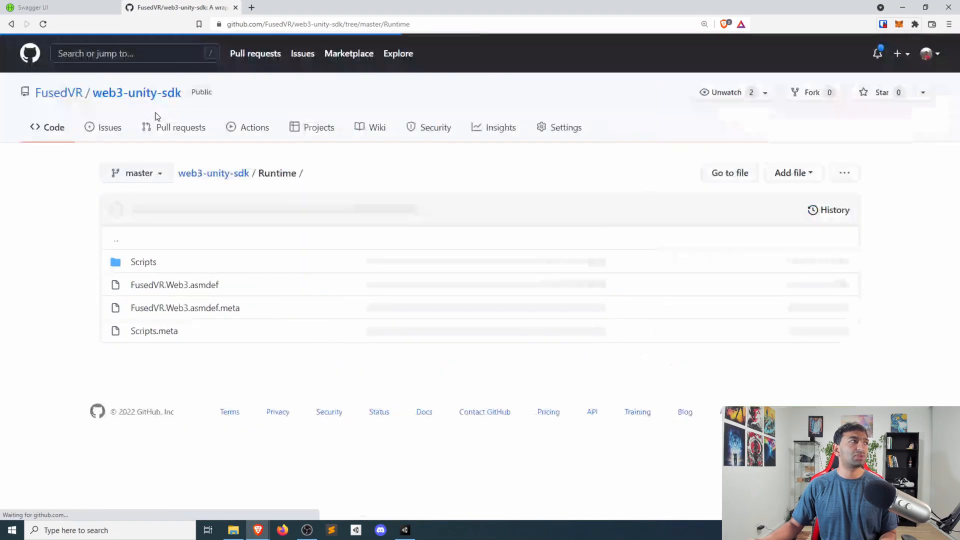
Read Web3Manager.cs's Login and GetAddress code, then go back to the repository main page
{"action": "left_click", "coordinate": [144, 262]}
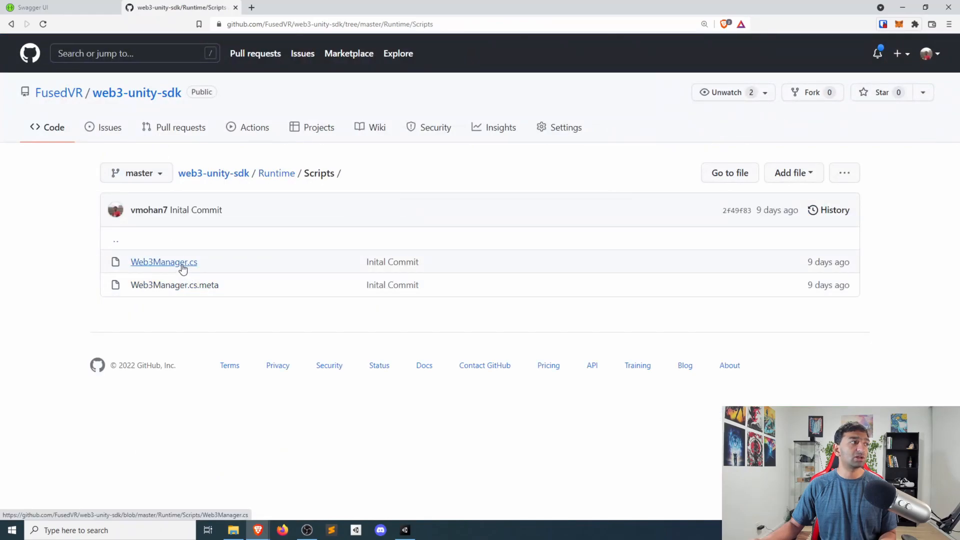
{"action": "left_click", "coordinate": [163, 261]}
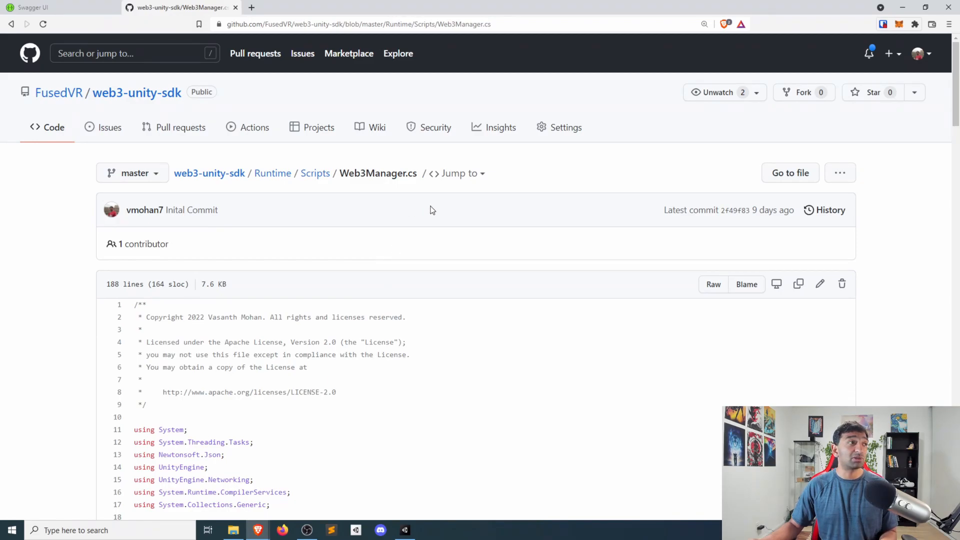
{"action": "scroll", "scroll_direction": "down", "scroll_amount": 3}
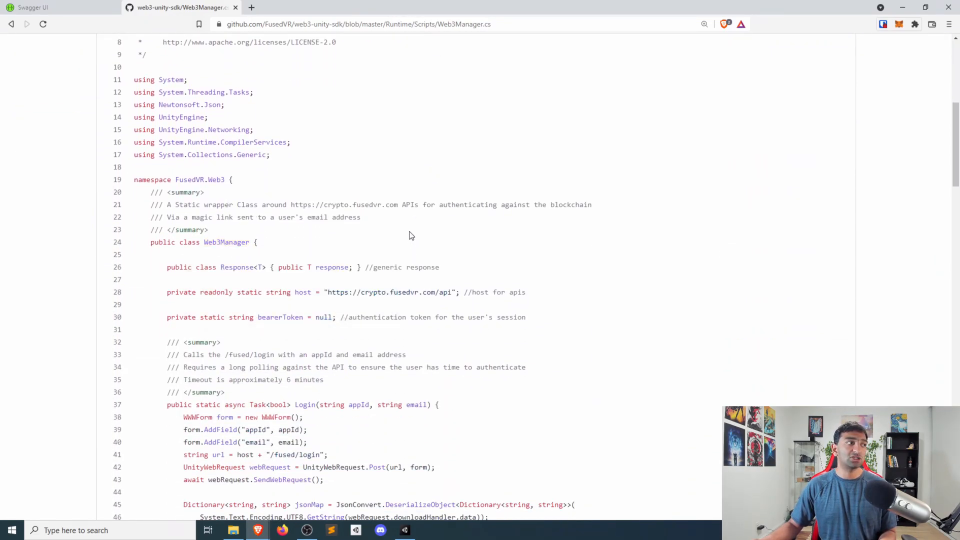
{"action": "mouse_move", "coordinate": [419, 230]}
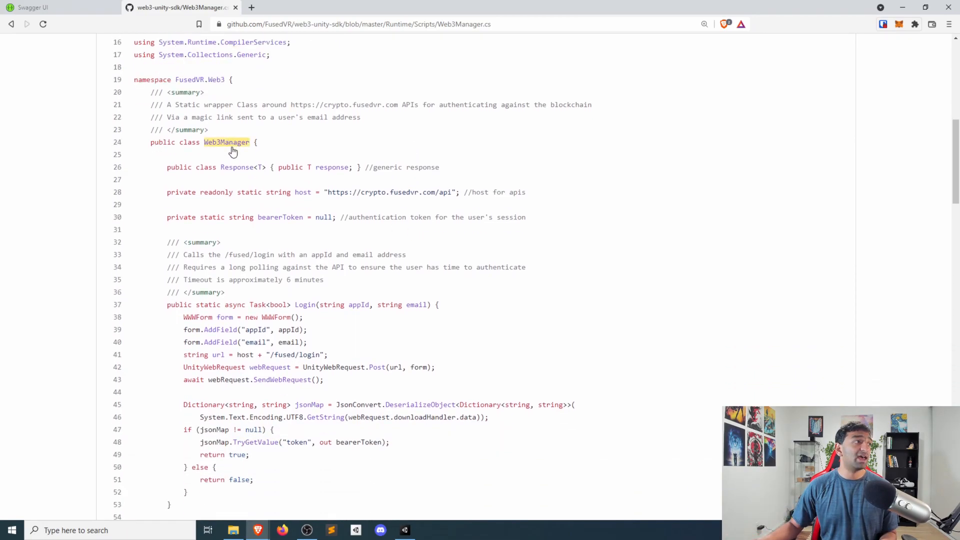
{"action": "scroll", "scroll_direction": "down", "scroll_amount": 3}
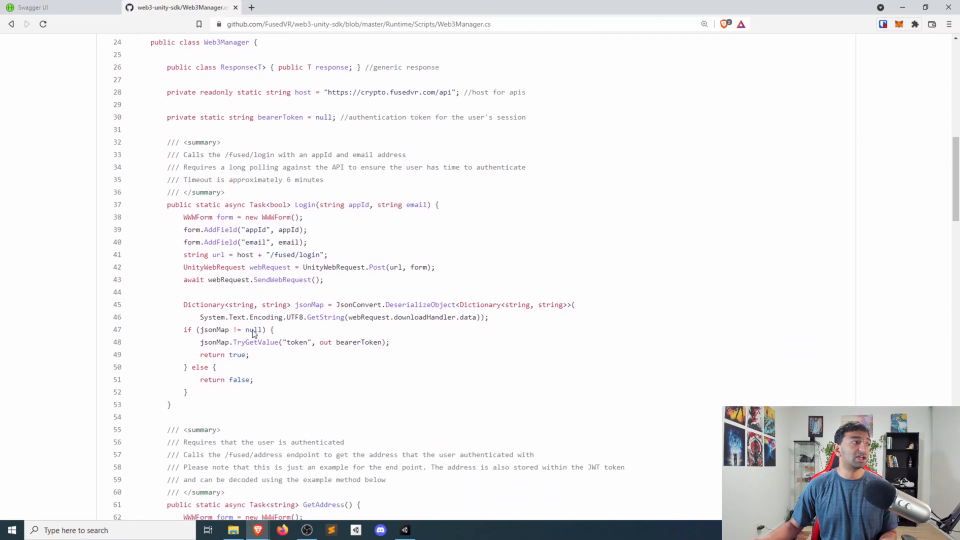
{"action": "mouse_move", "coordinate": [296, 242]}
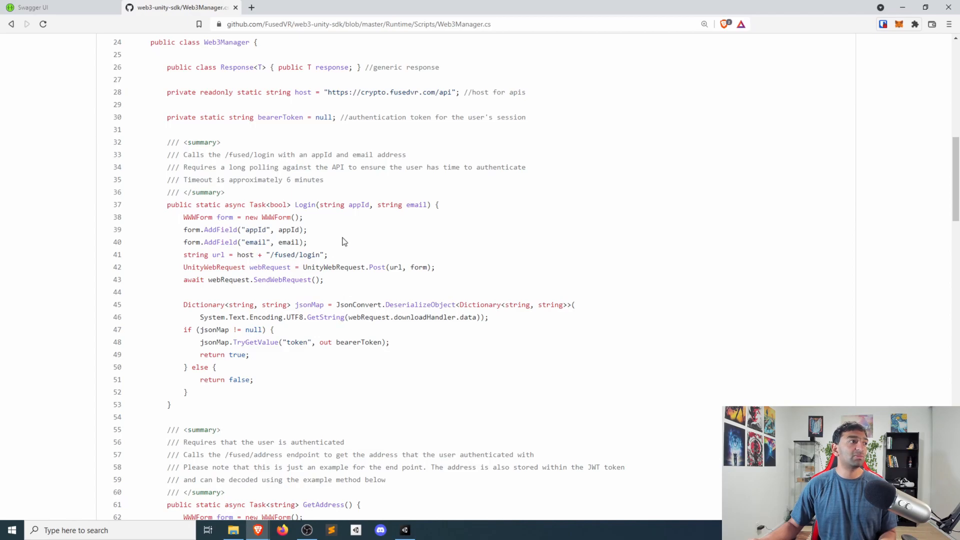
{"action": "scroll", "scroll_direction": "down", "scroll_amount": 3}
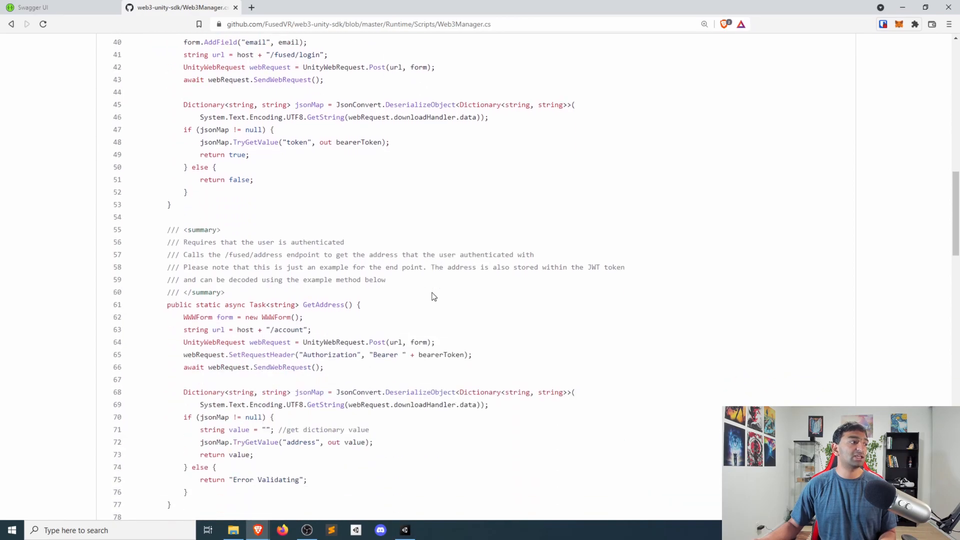
{"action": "scroll", "scroll_direction": "up", "scroll_amount": 3}
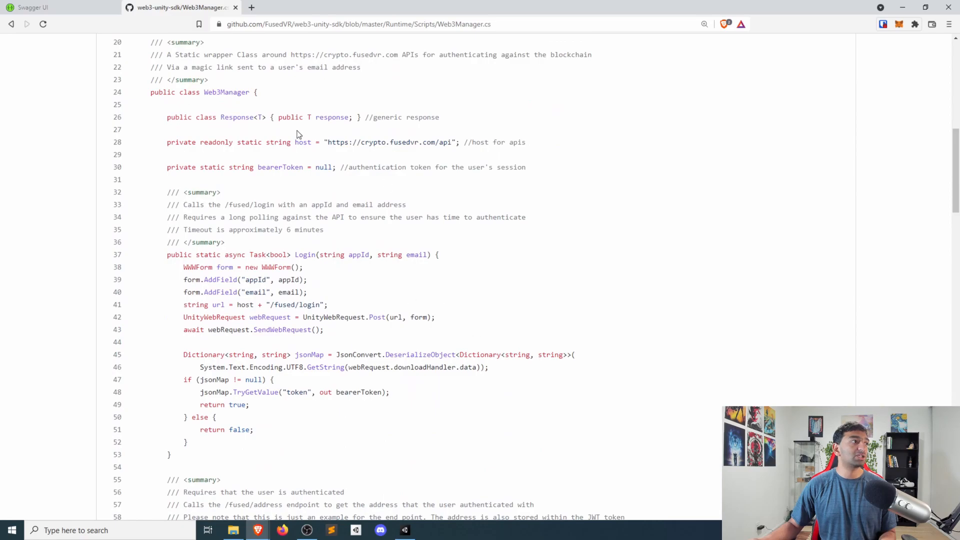
{"action": "scroll", "scroll_direction": "up", "scroll_amount": 3}
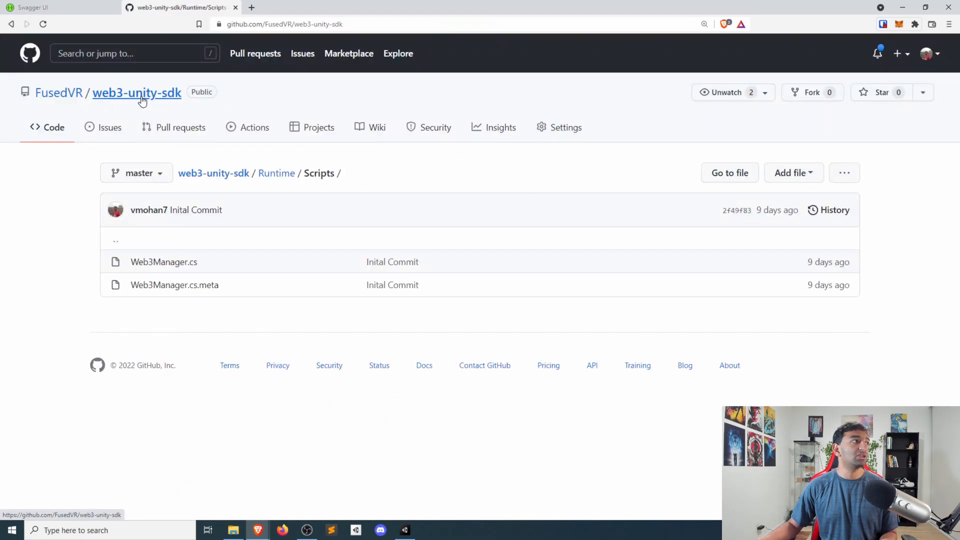
{"action": "left_click", "coordinate": [137, 93]}
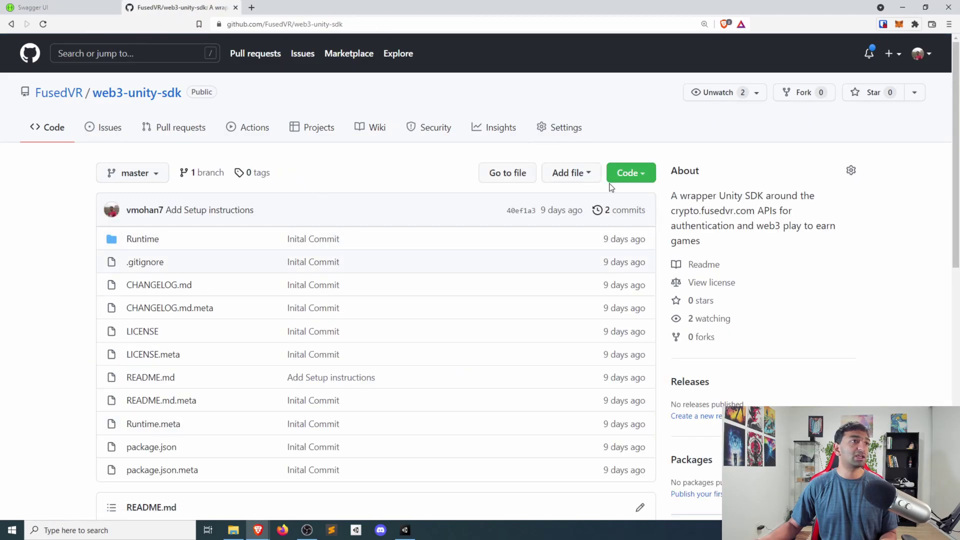
{"action": "left_click", "coordinate": [630, 172]}
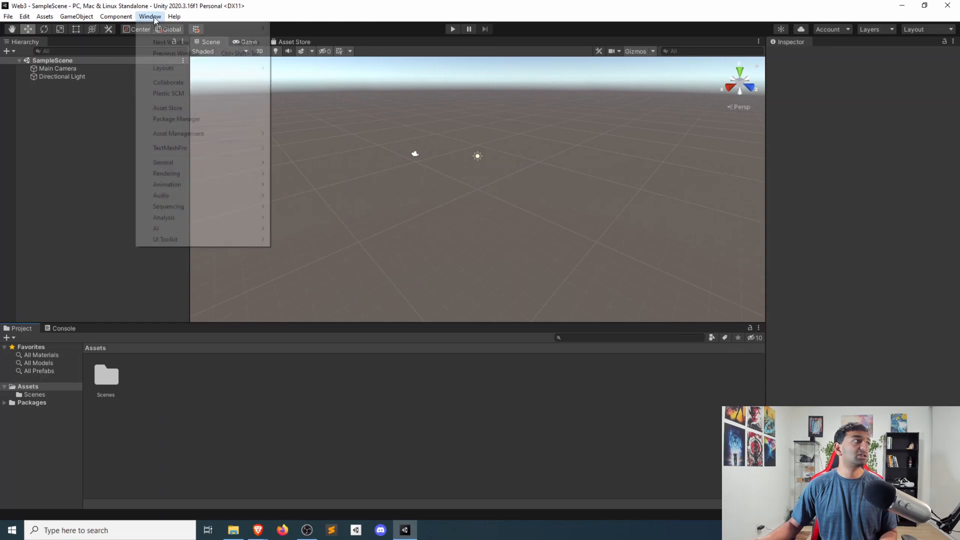
Add the FusedVR Web3 package 0.1.0 through Package Manager's git URL option
{"action": "left_click", "coordinate": [176, 119]}
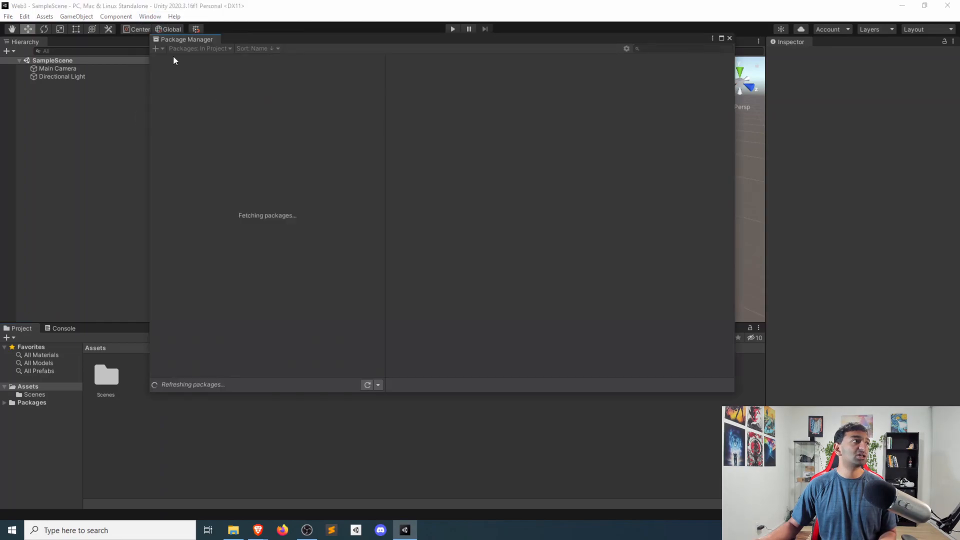
{"action": "left_click", "coordinate": [156, 49]}
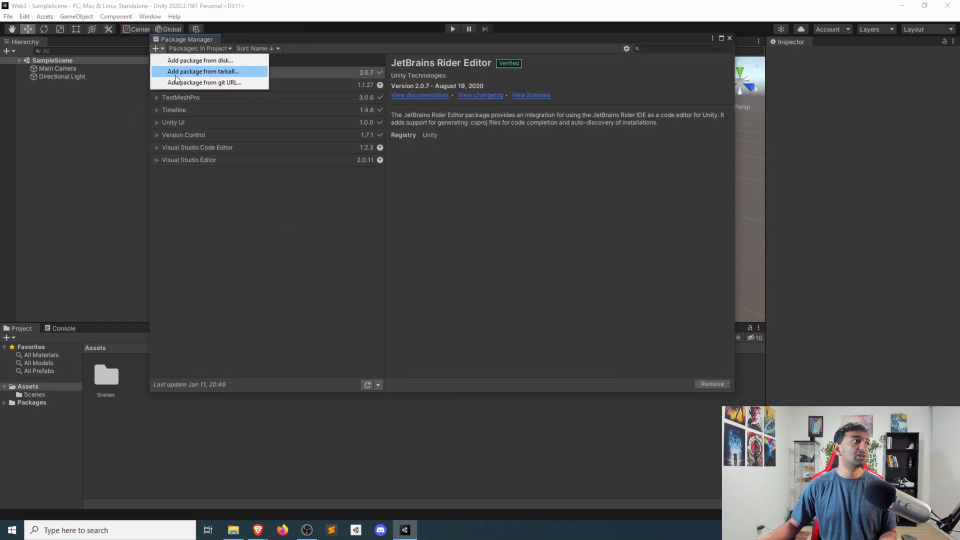
{"action": "left_click", "coordinate": [202, 82]}
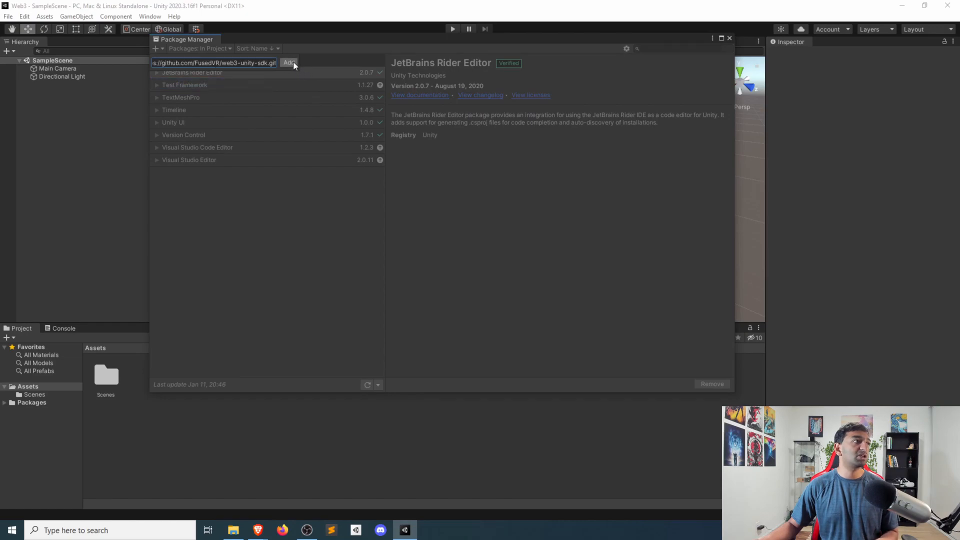
{"action": "left_click", "coordinate": [289, 62]}
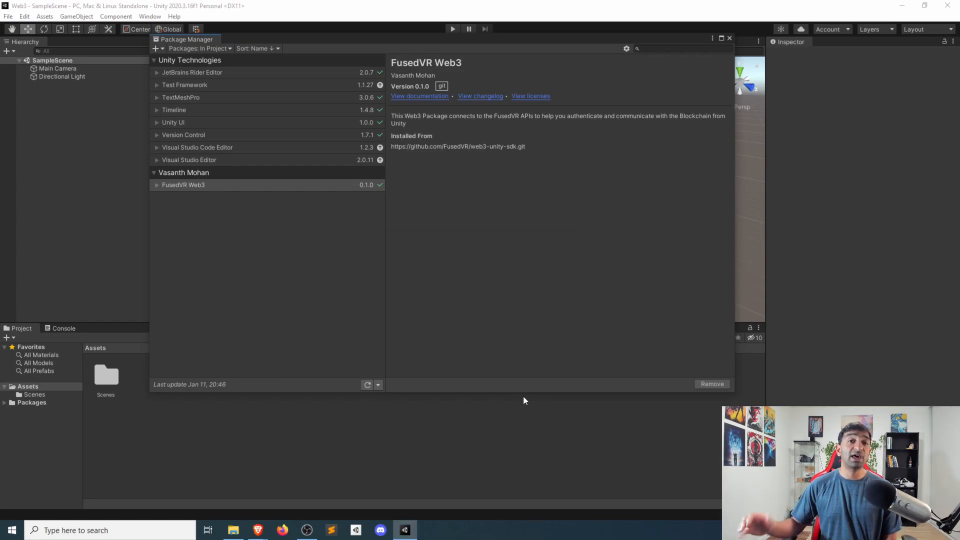
{"action": "left_click", "coordinate": [732, 37]}
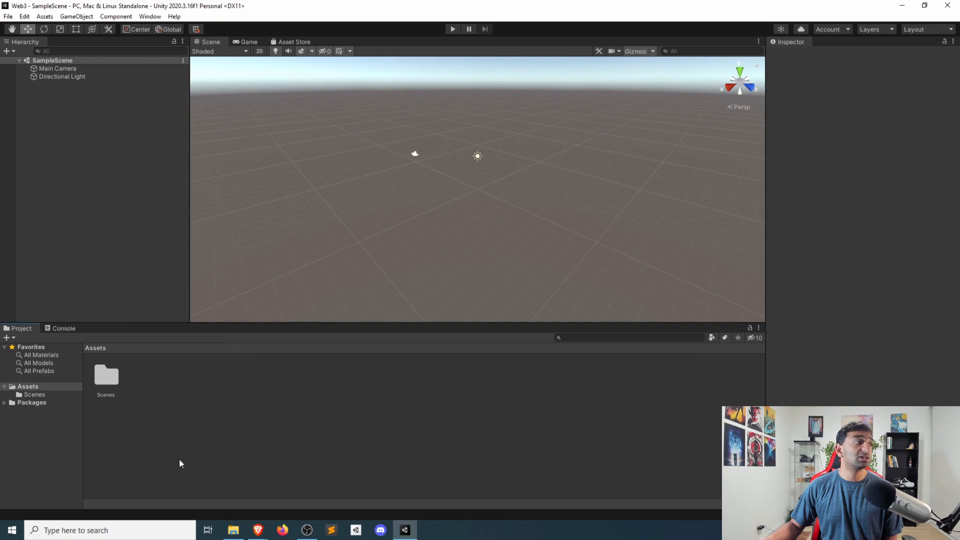
Check the FusedVR package under Packages, then create a C# script named Auth in Assets
{"action": "left_click", "coordinate": [31, 403]}
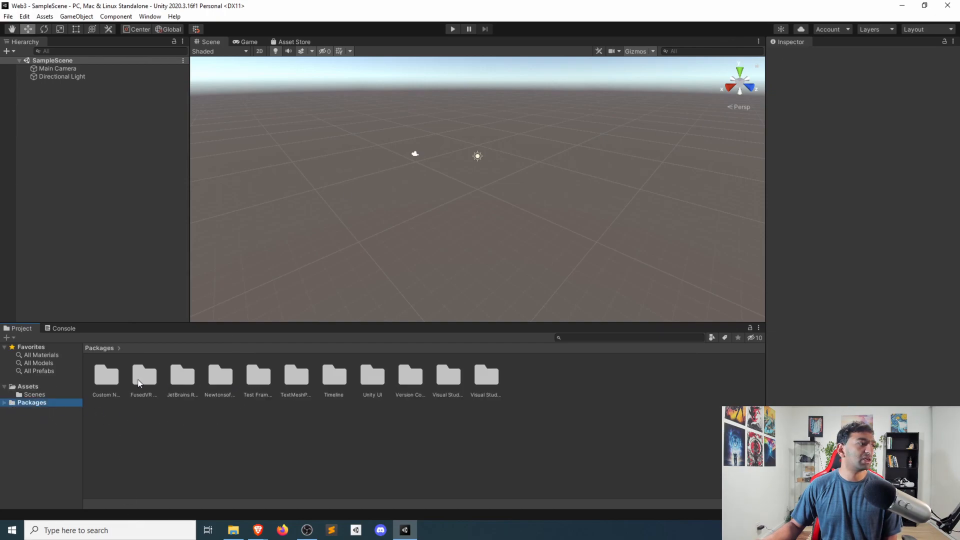
{"action": "left_click", "coordinate": [144, 375]}
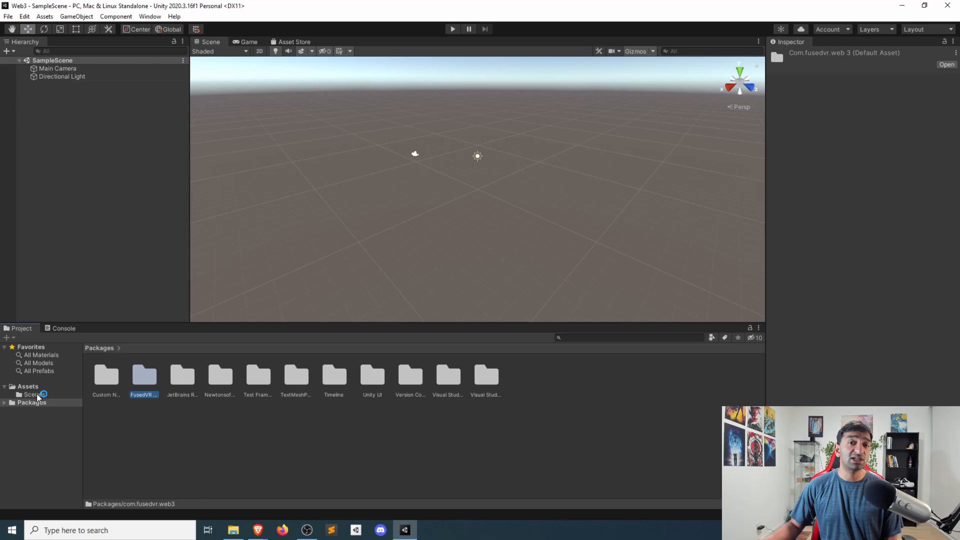
{"action": "left_click", "coordinate": [24, 386]}
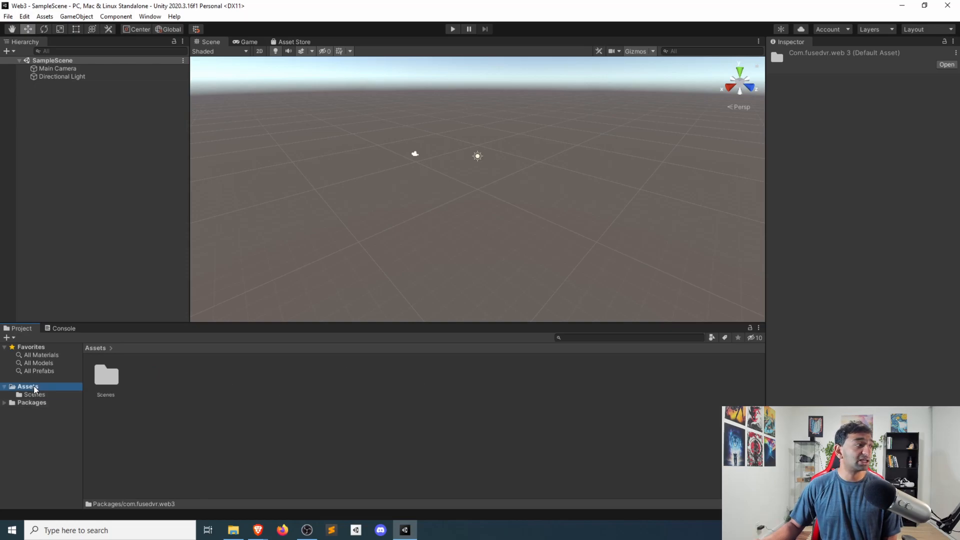
{"action": "right_click", "coordinate": [27, 386]}
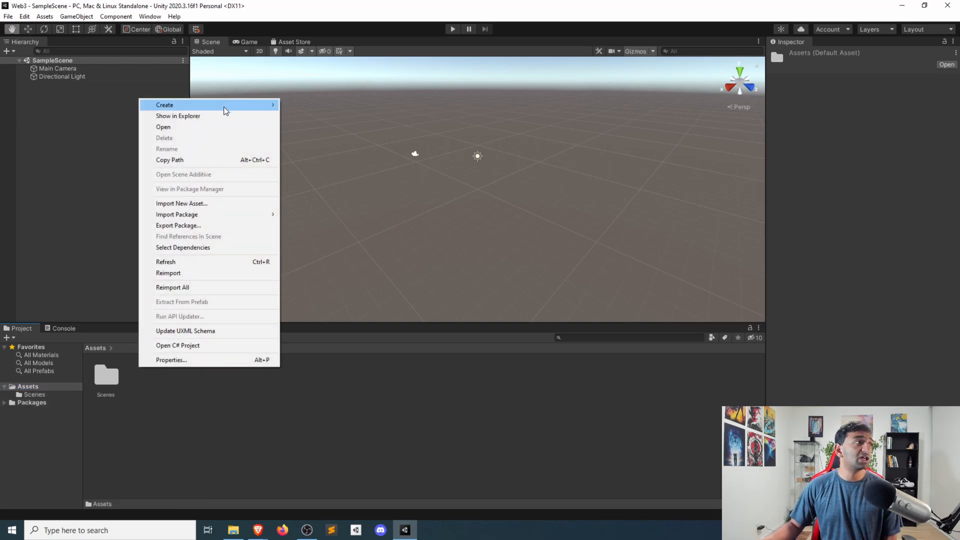
{"action": "left_click", "coordinate": [164, 105]}
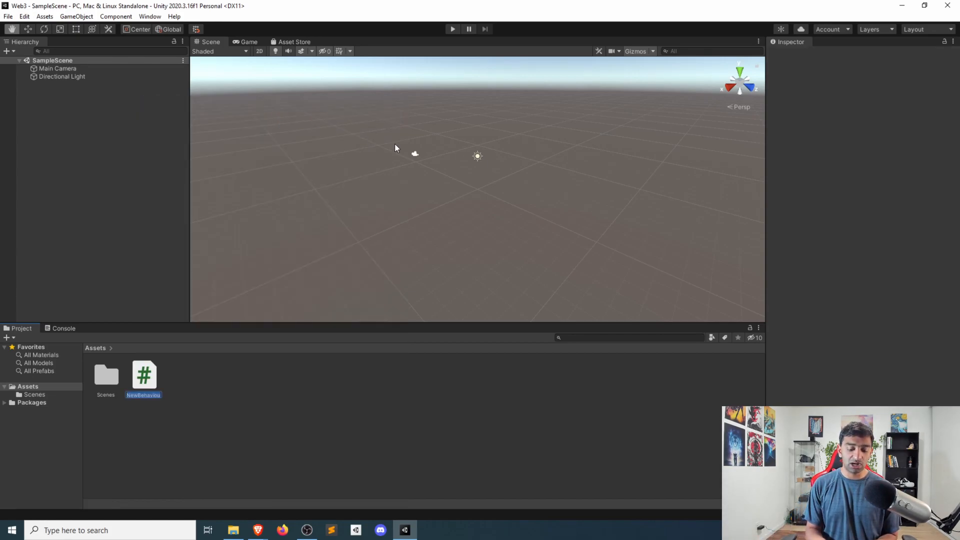
{"action": "type", "text": "Authe"}
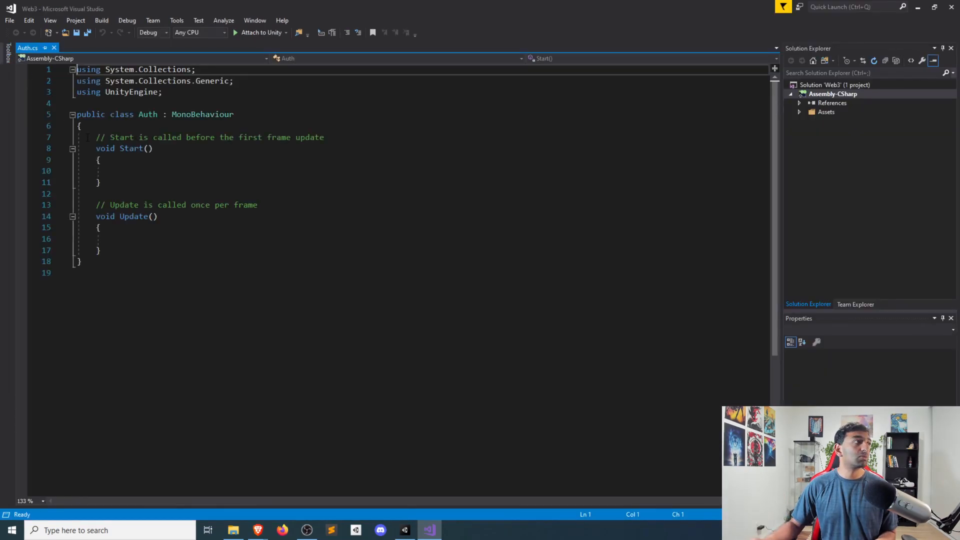
Make Start async, delete Update, add using FusedVR.Web3, and begin an awaited Web3Manager call
{"action": "type", "text": "async"}
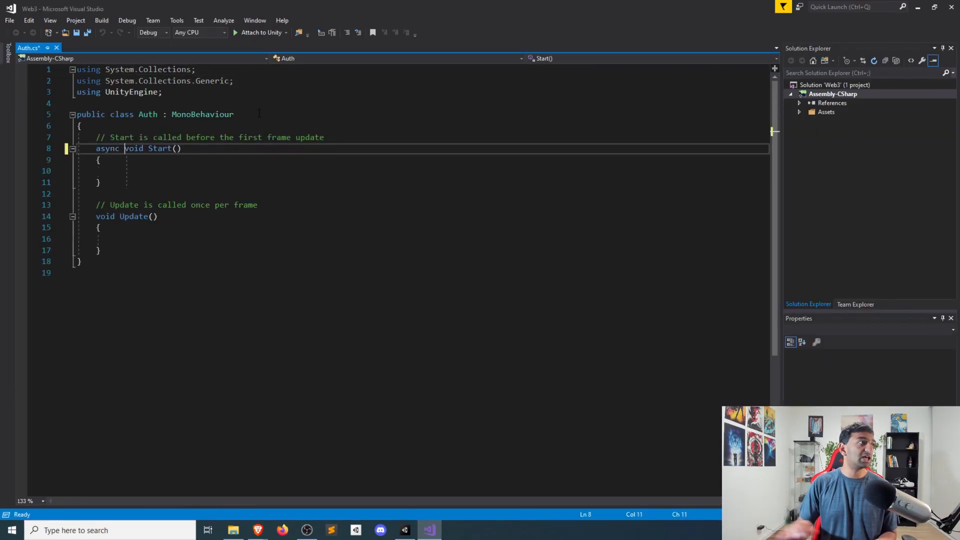
{"action": "left_click_drag", "start_coordinate": [96, 216], "coordinate": [100, 250]}
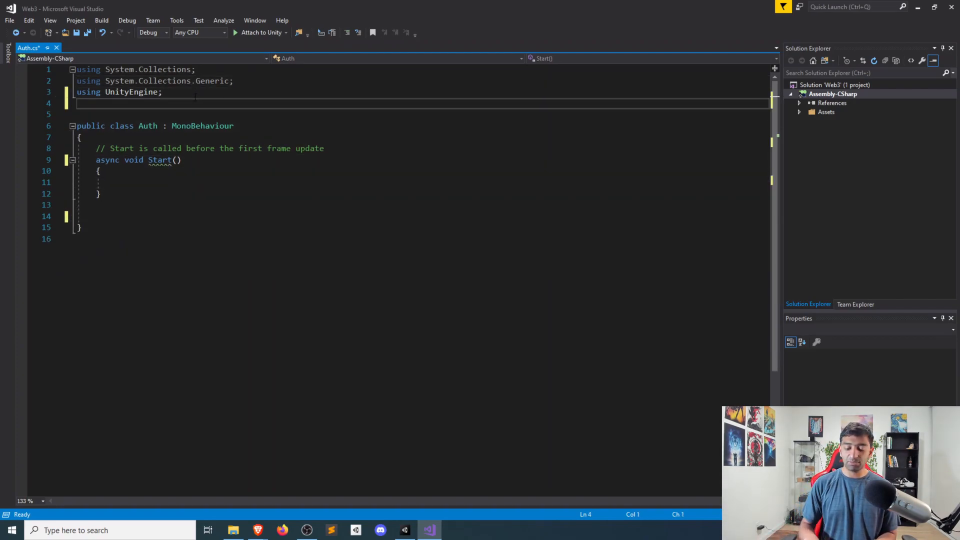
{"action": "type", "text": "FUsedVR.Web3;"}
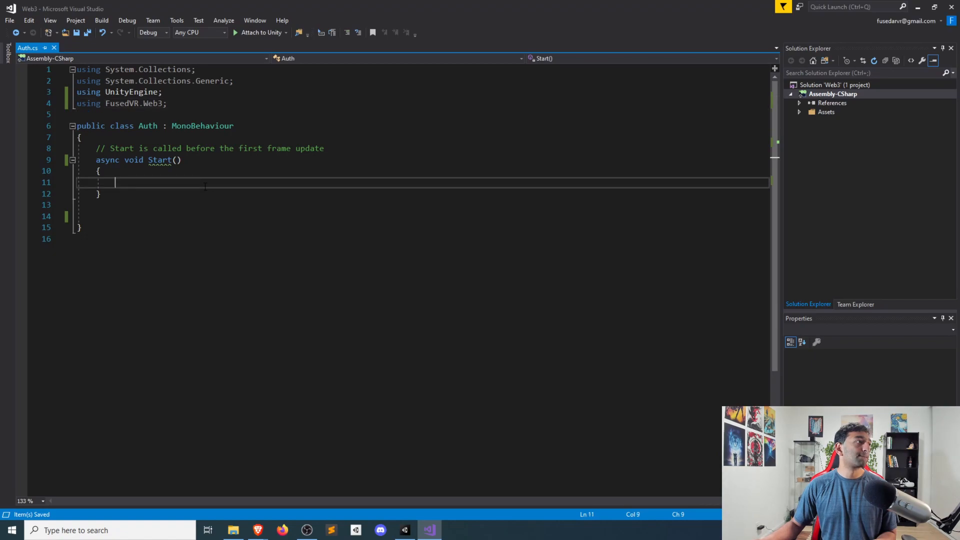
{"action": "type", "text": "if"}
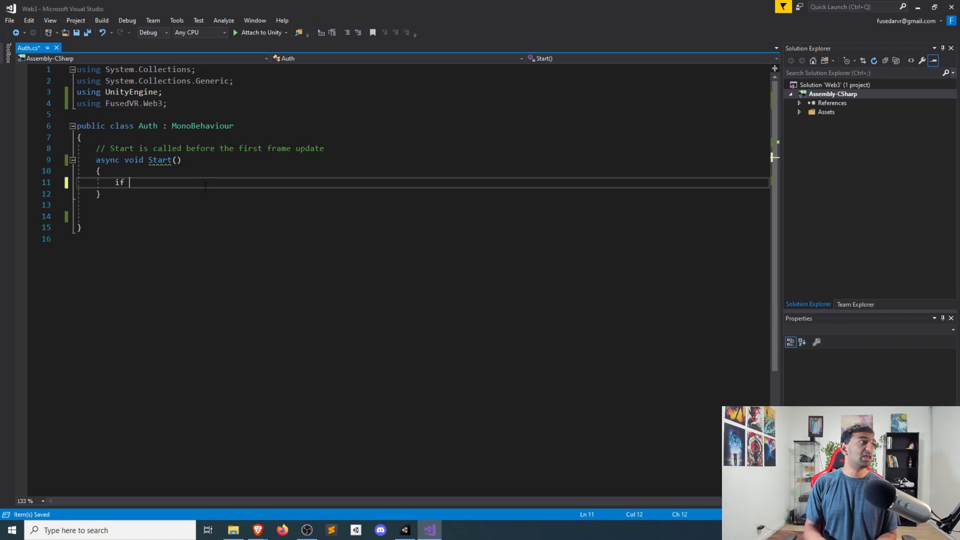
{"action": "type", "text": "(await )"}
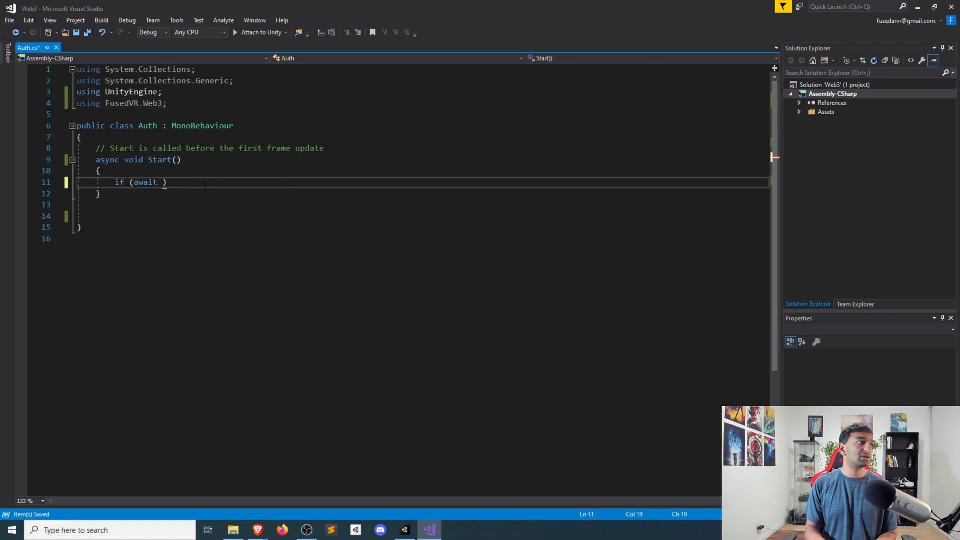
{"action": "type", "text": "Web3Manager.Login("}
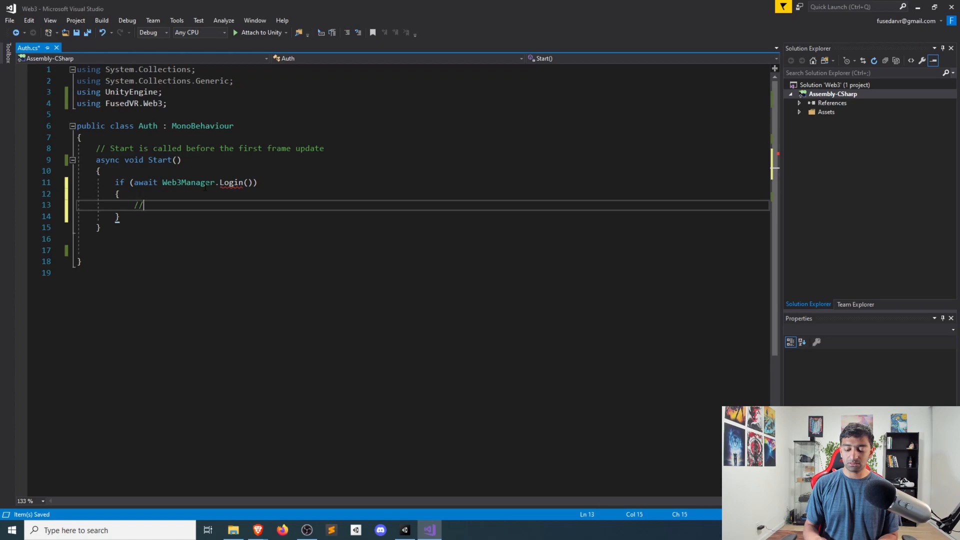
{"action": "type", "text": "do something"}
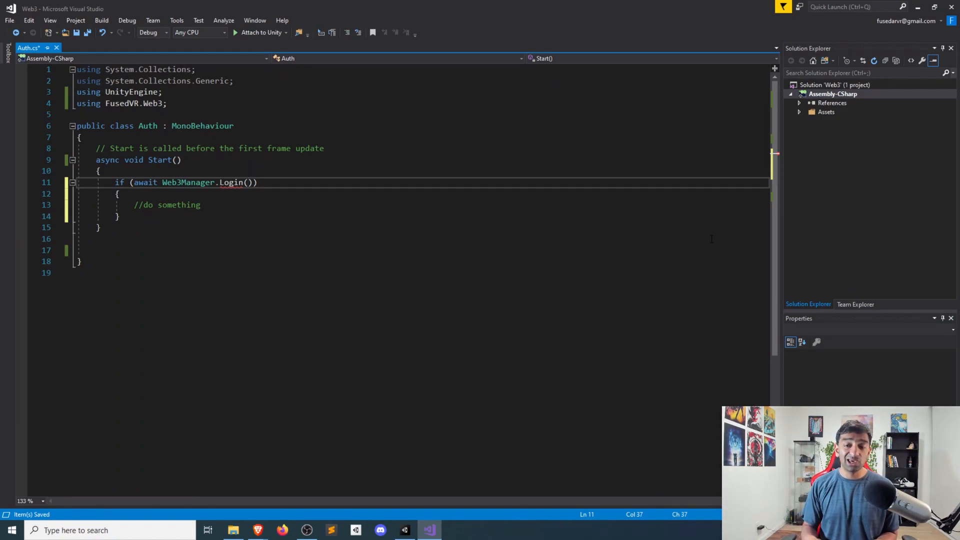
{"action": "type", "text": "\""}
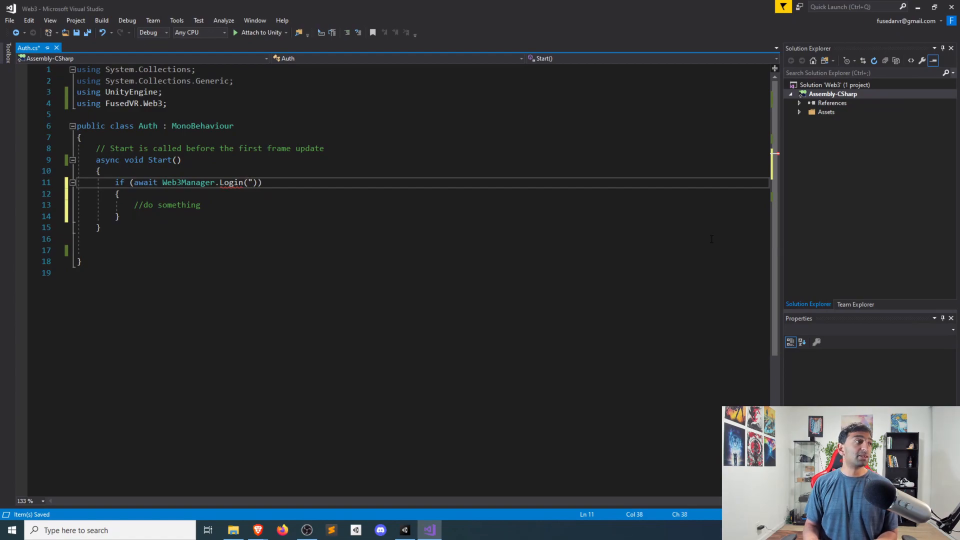
{"action": "type", "text": "api"}
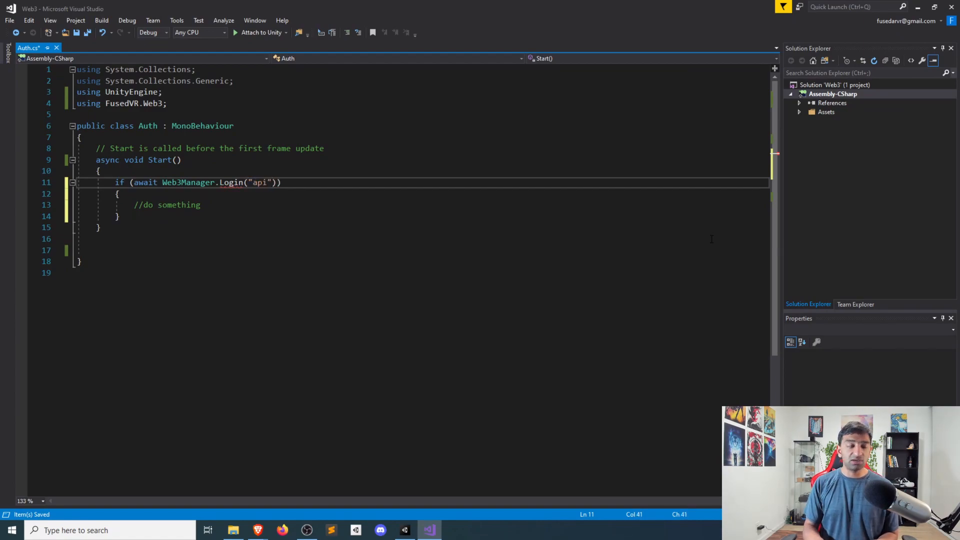
{"action": "type", "text": "app id"}
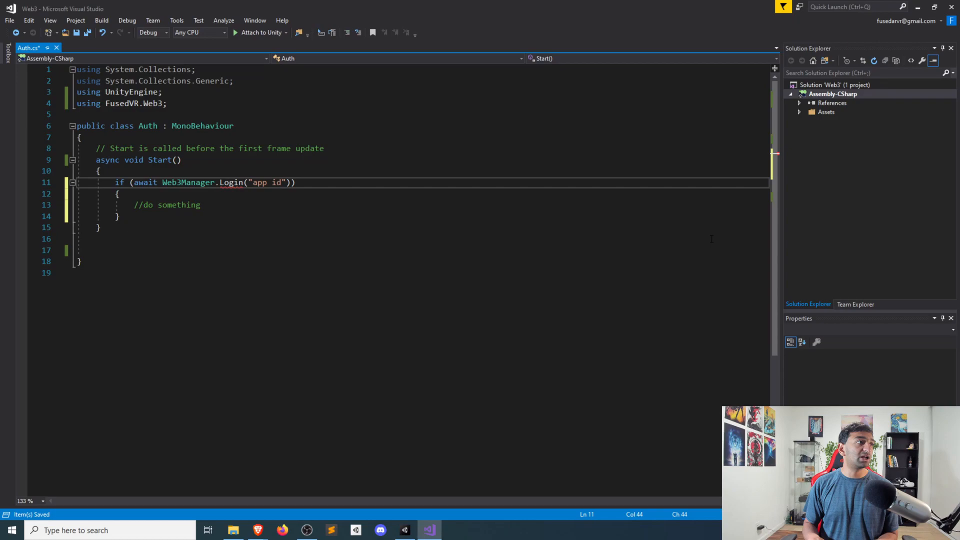
{"action": "type", "text": ", \""}
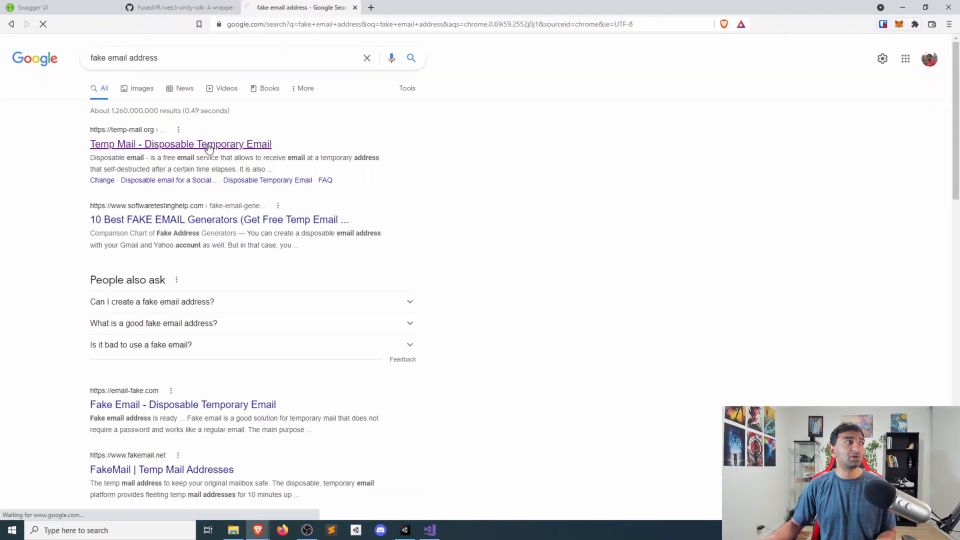
{"action": "left_click", "coordinate": [181, 144]}
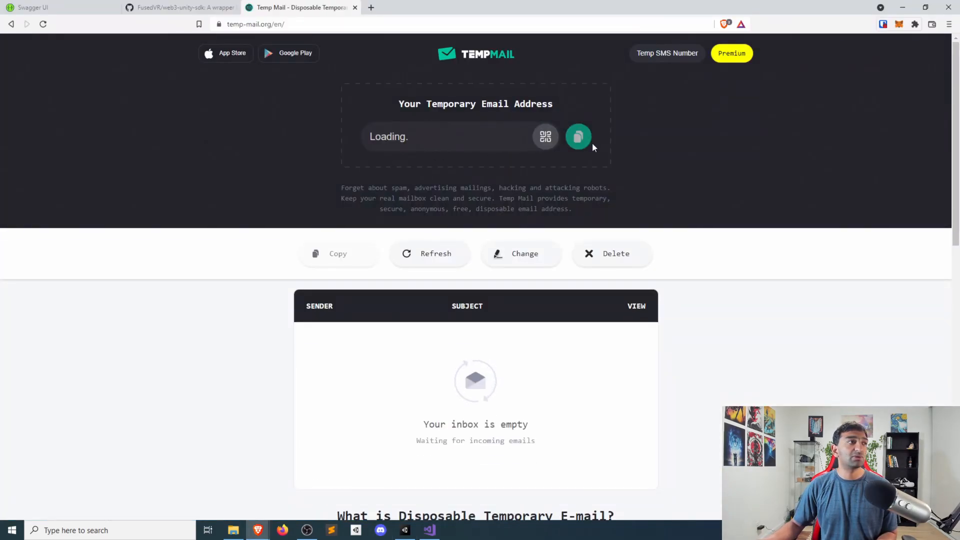
{"action": "left_click", "coordinate": [430, 531]}
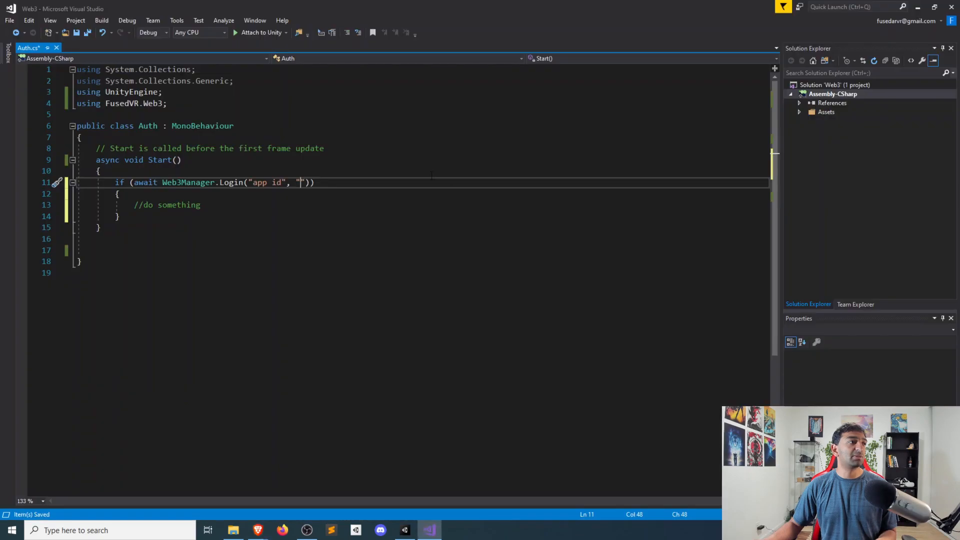
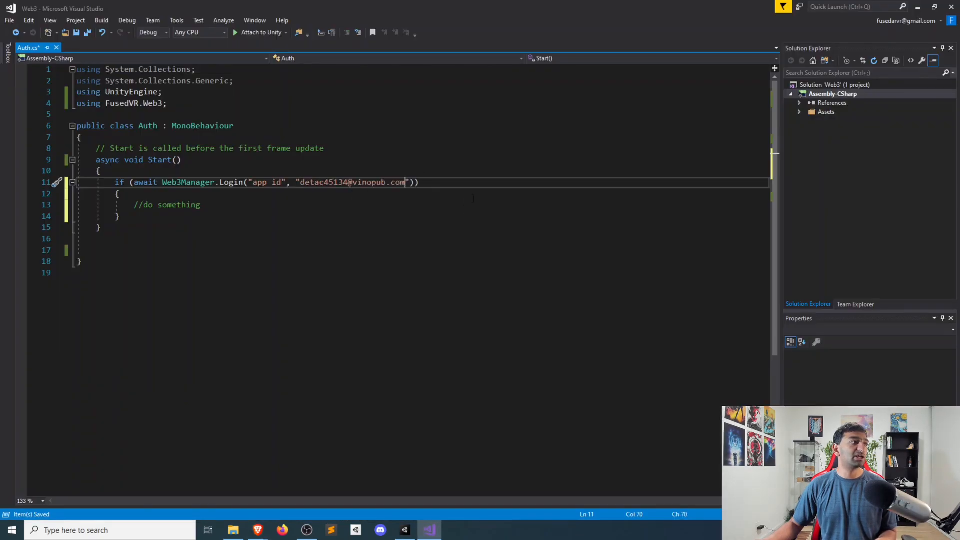
{"action": "mouse_move", "coordinate": [189, 181]}
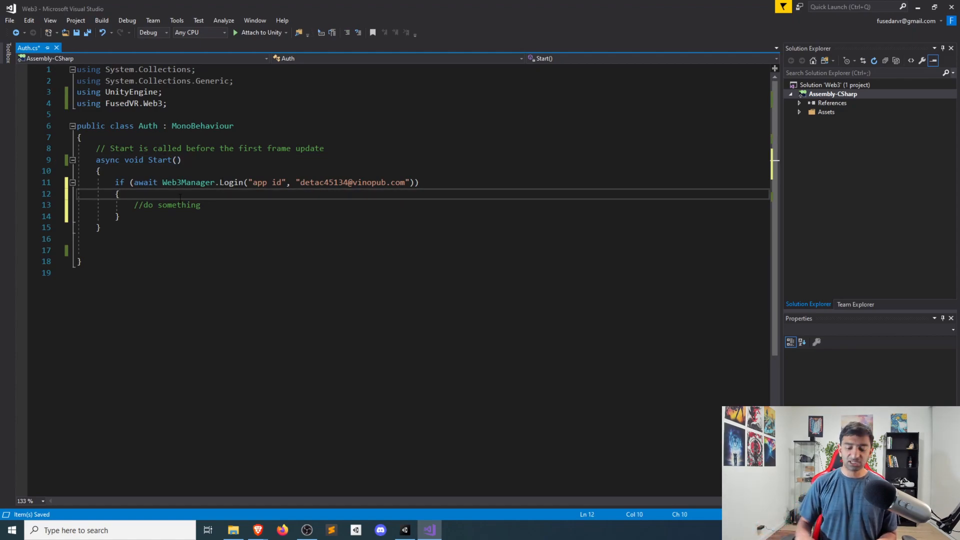
Replace the comment with await Web3Manager.GetNativeBalance("eth")
{"action": "type", "text": "//"}
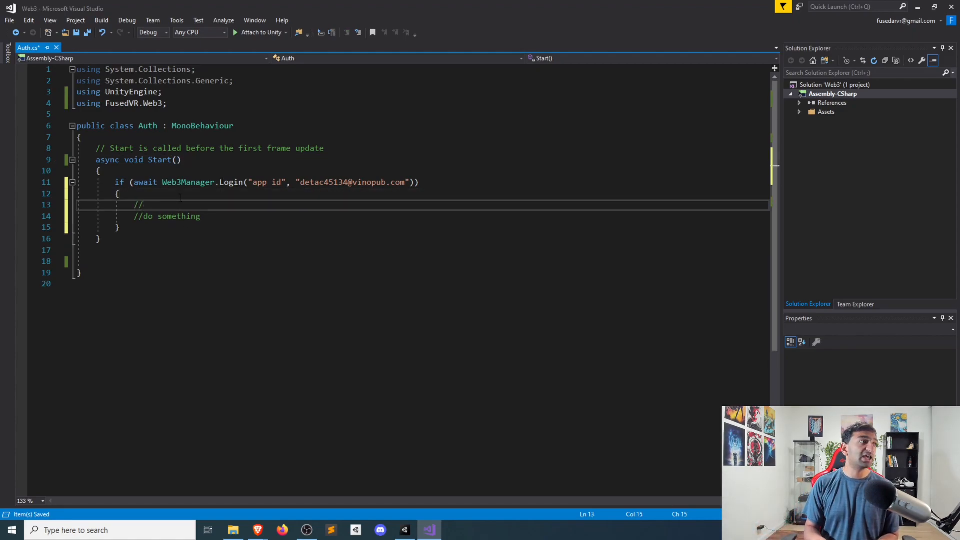
{"action": "key", "text": "Backspace"}
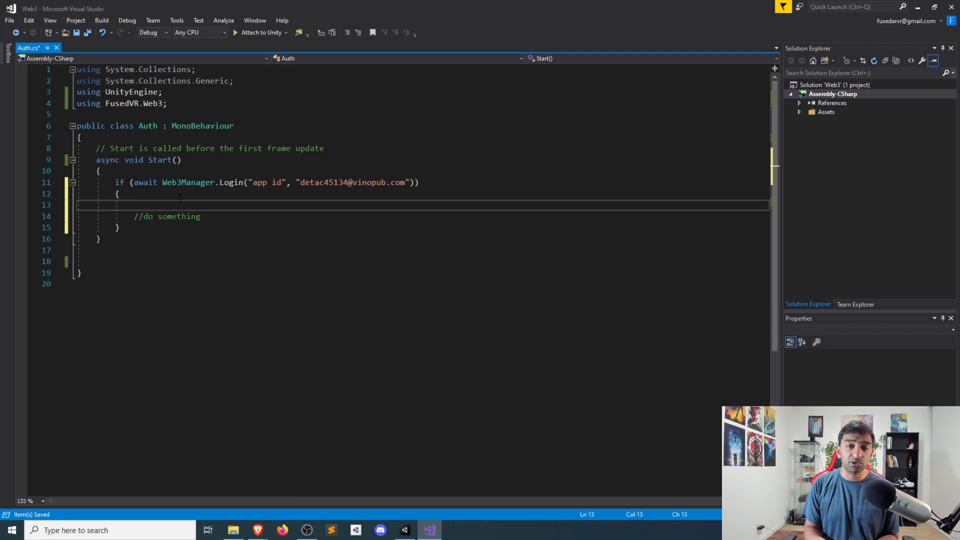
{"action": "type", "text": "Web3Manager."}
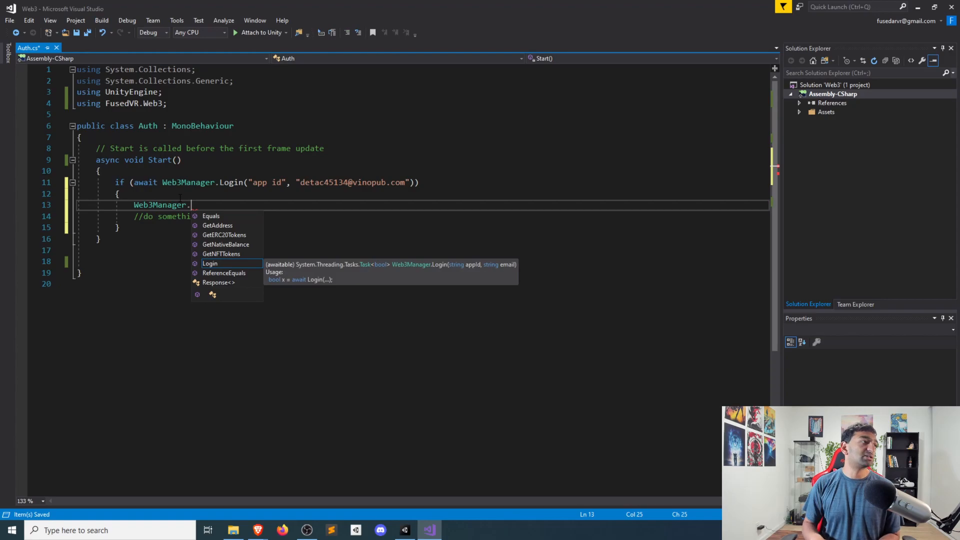
{"action": "mouse_move", "coordinate": [225, 244]}
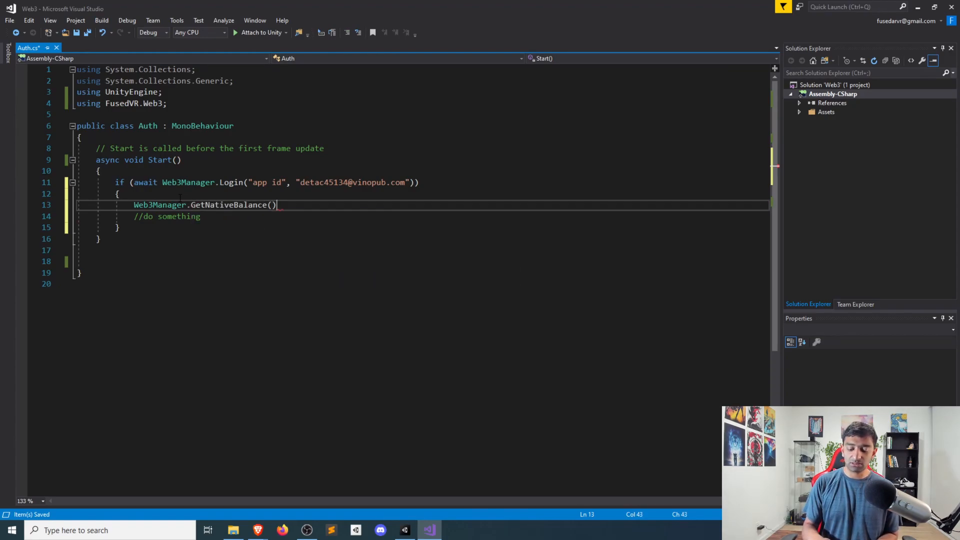
{"action": "type", "text": ";"}
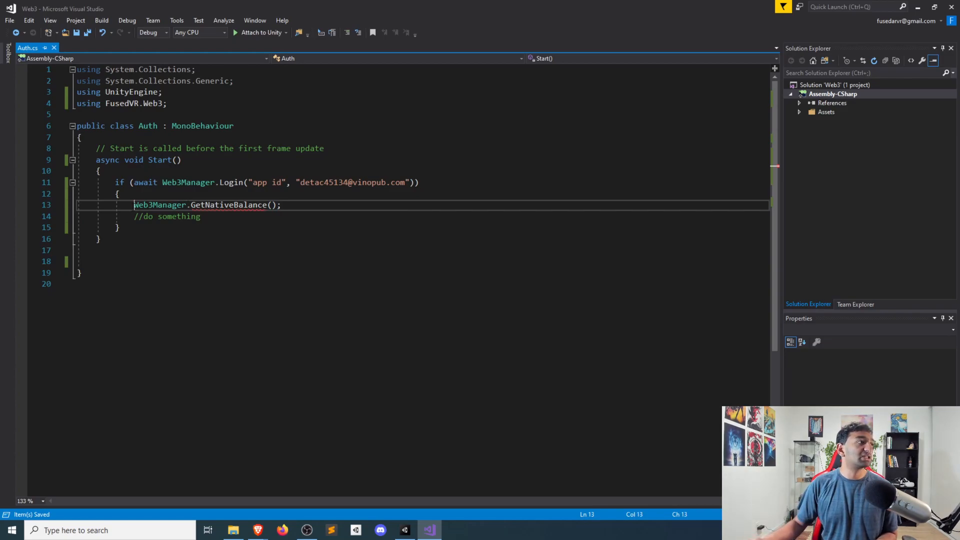
{"action": "type", "text": "await"}
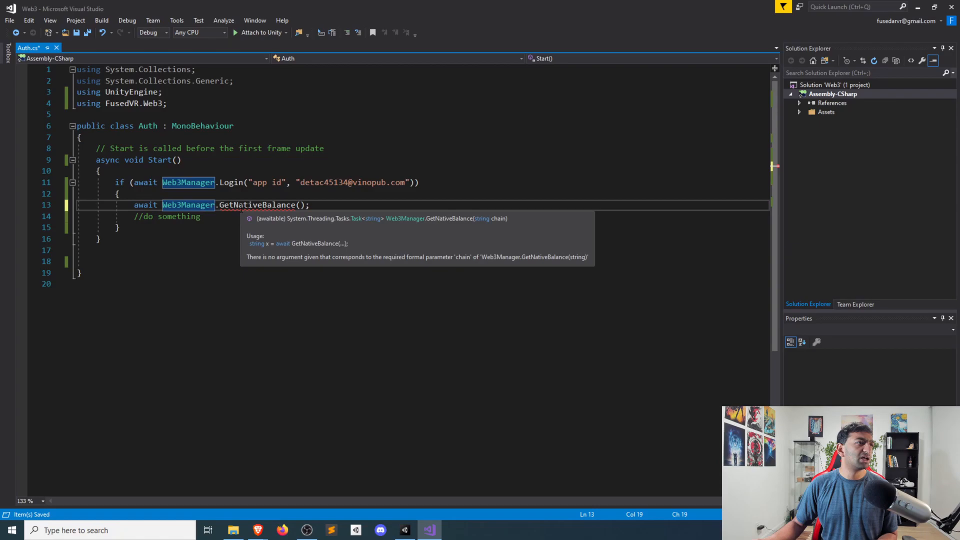
{"action": "type", "text": "\""}
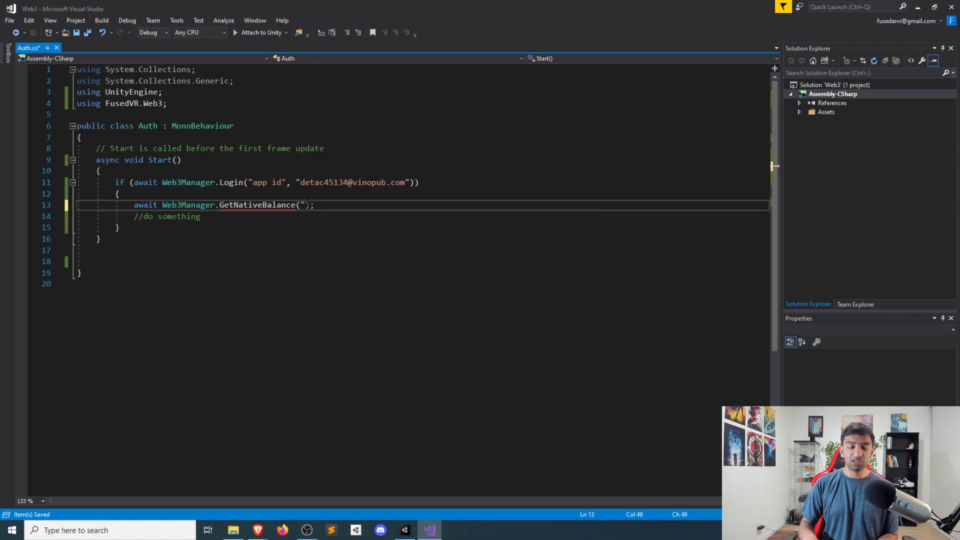
{"action": "type", "text": "eth"}
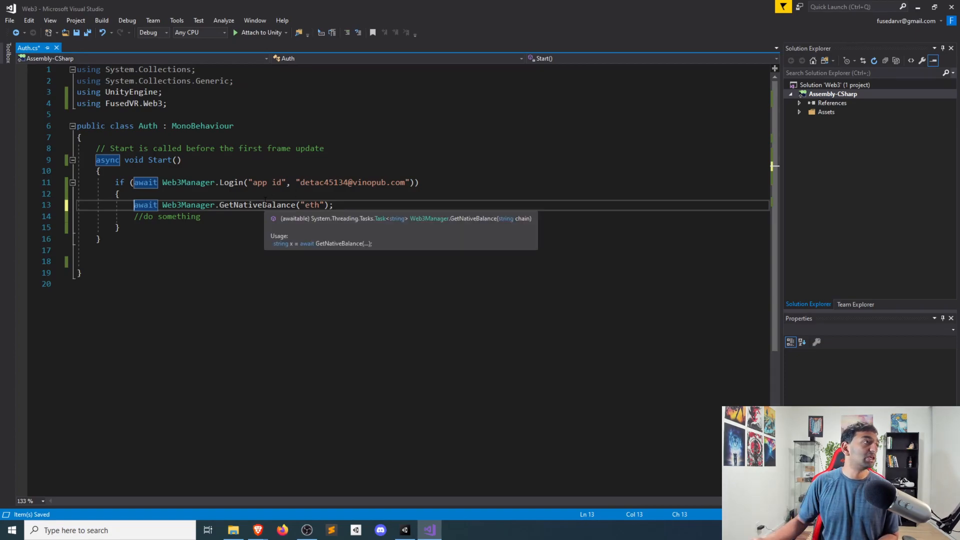
Store the result in string balance and add Debug.LogError(balance)
{"action": "type", "text": "strin"}
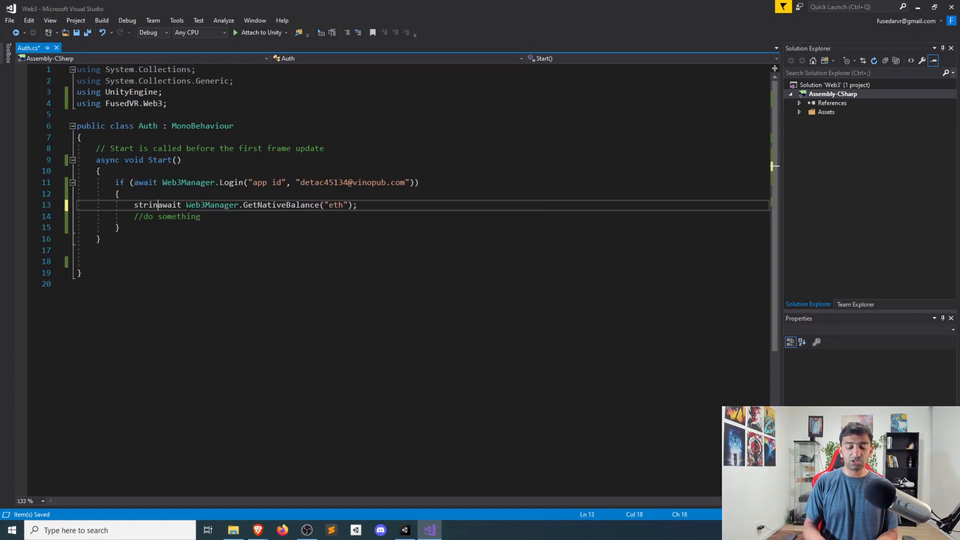
{"action": "type", "text": "balance ="}
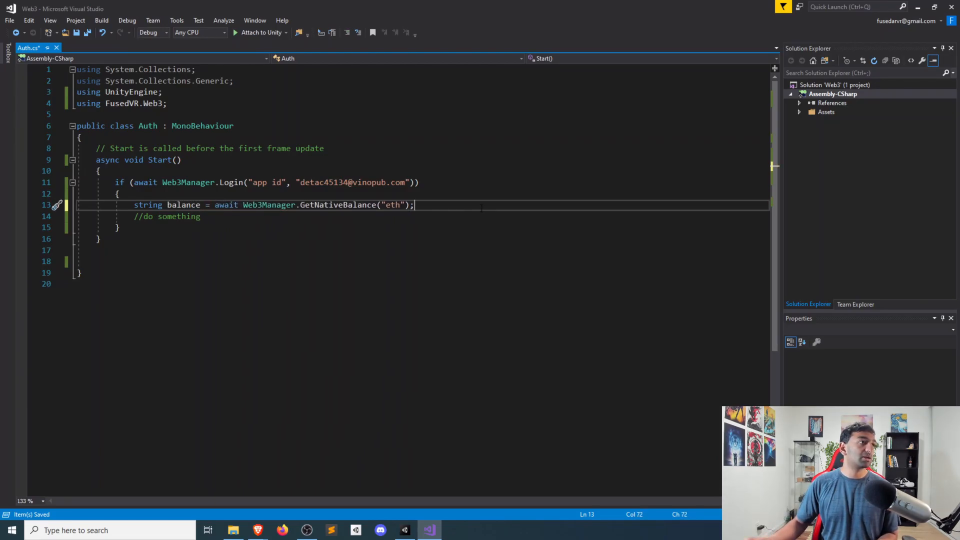
{"action": "type", "text": "Debug,."}
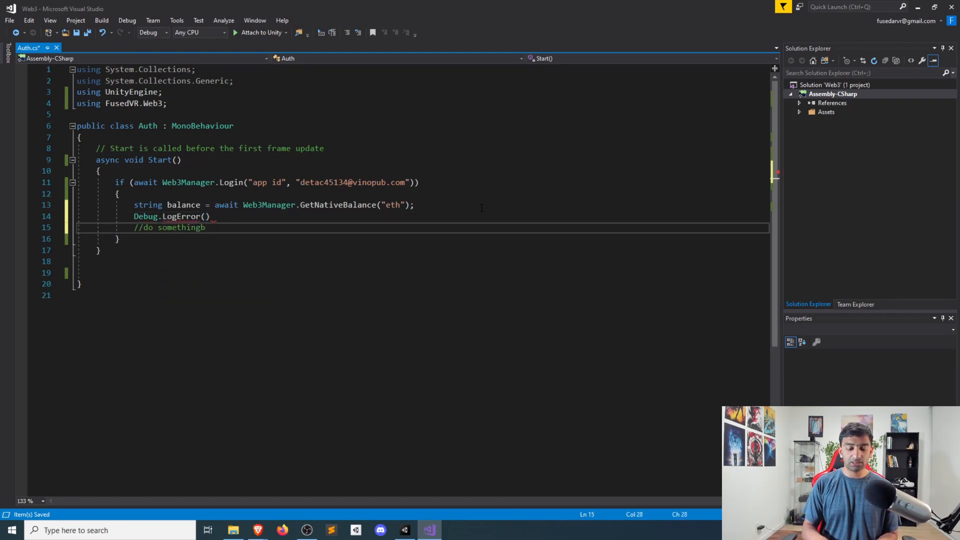
{"action": "type", "text": "ba"}
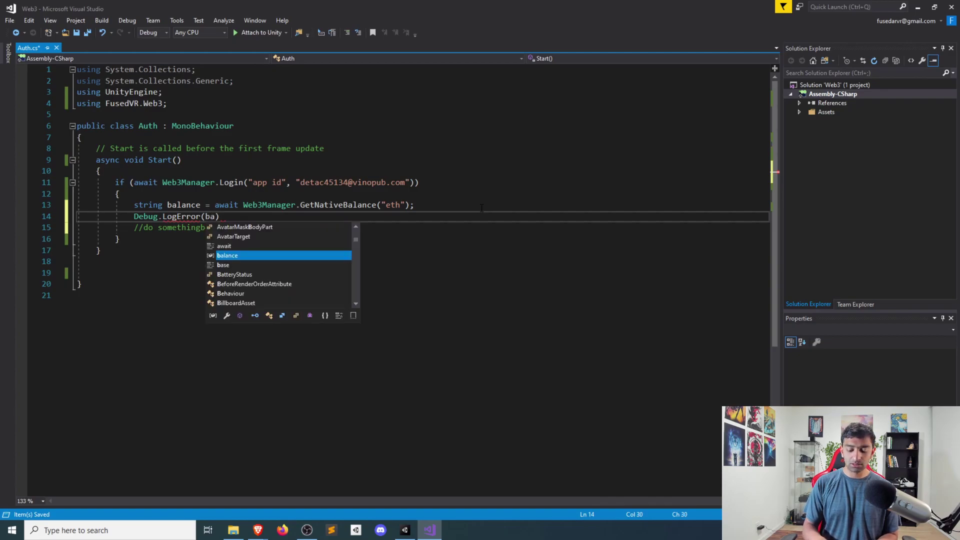
{"action": "key", "text": "Tab"}
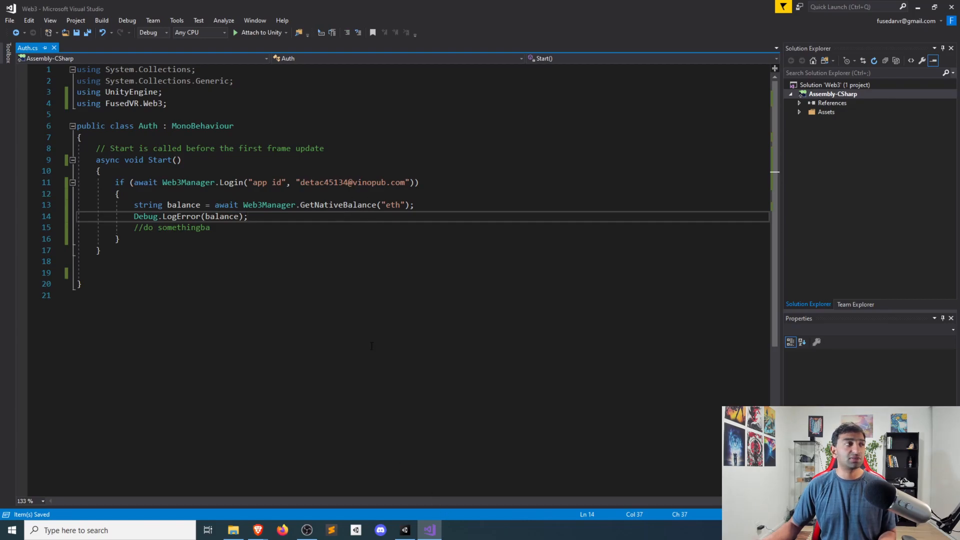
{"action": "right_click", "coordinate": [269, 205]}
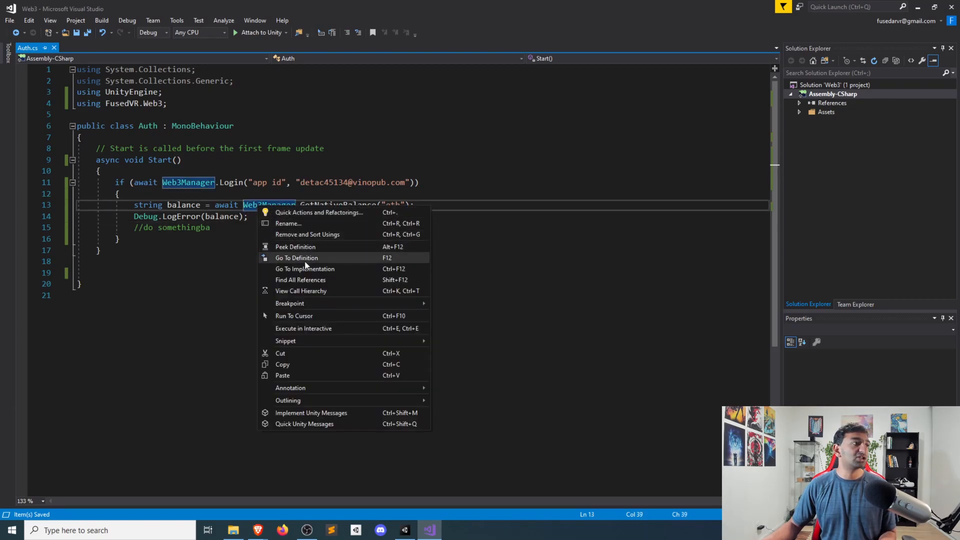
{"action": "left_click", "coordinate": [297, 257]}
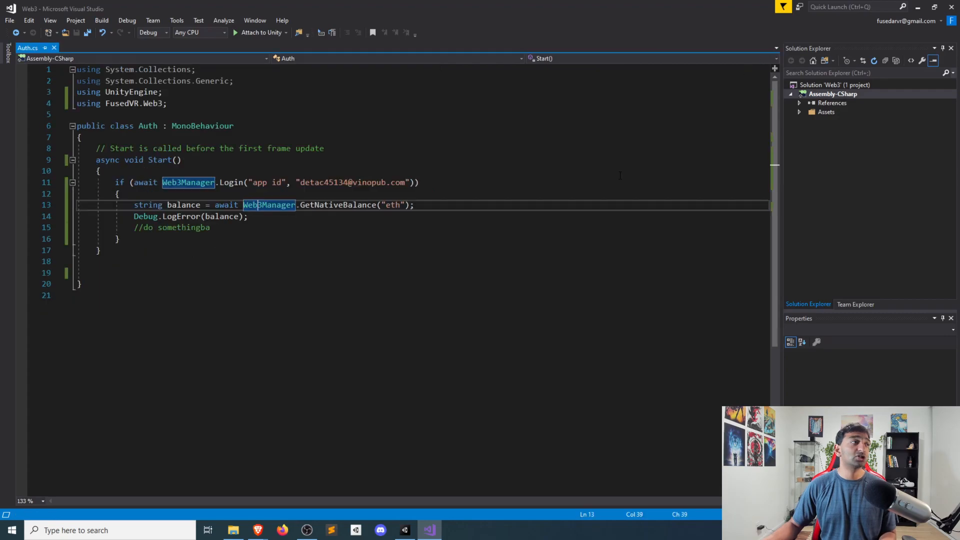
{"action": "key", "text": "alt+tab"}
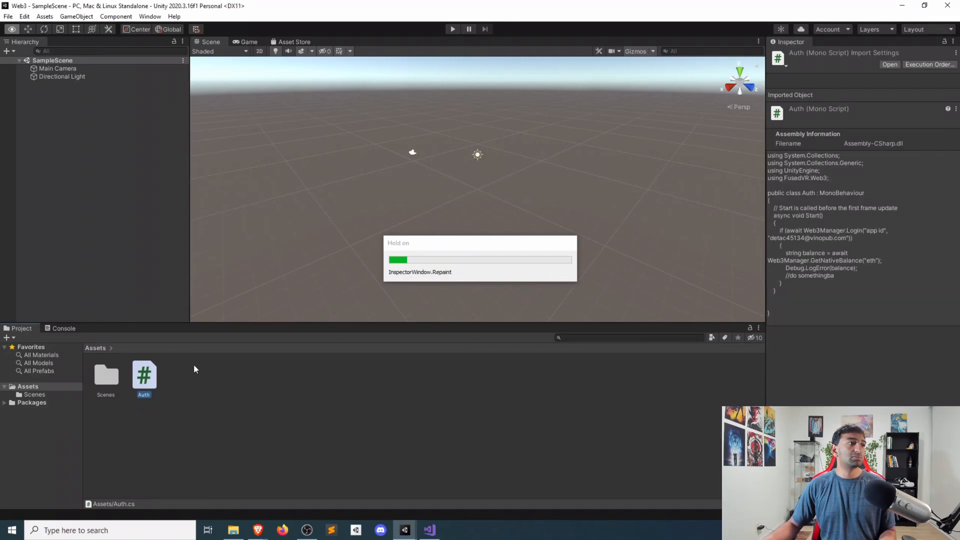
Show the Console, select the Auth GameObject, and enter Play mode
{"action": "left_click", "coordinate": [64, 328]}
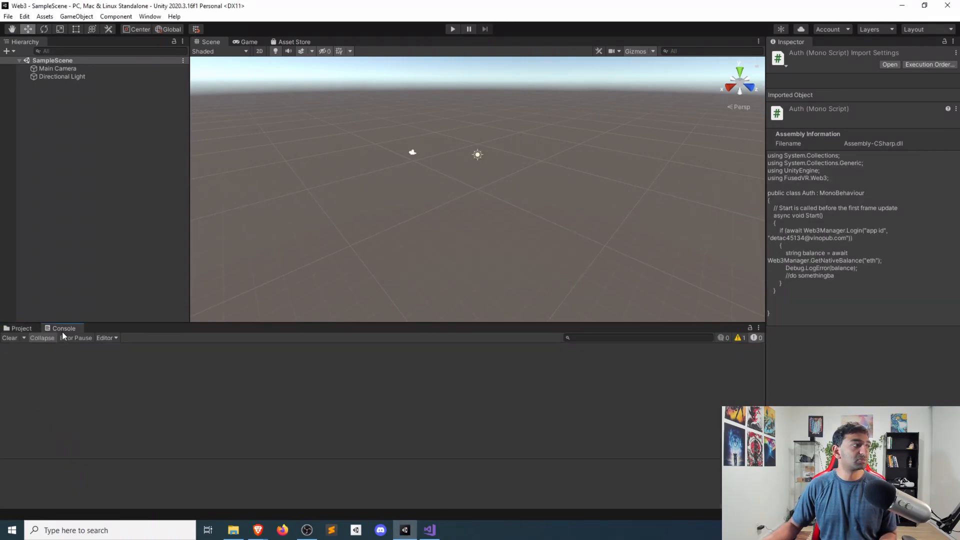
{"action": "left_click", "coordinate": [22, 328]}
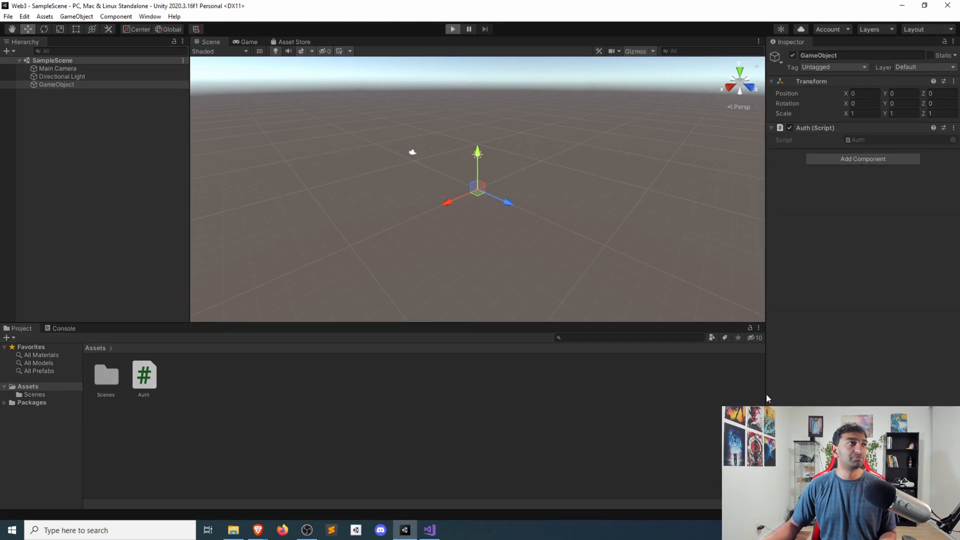
{"action": "left_click", "coordinate": [452, 28]}
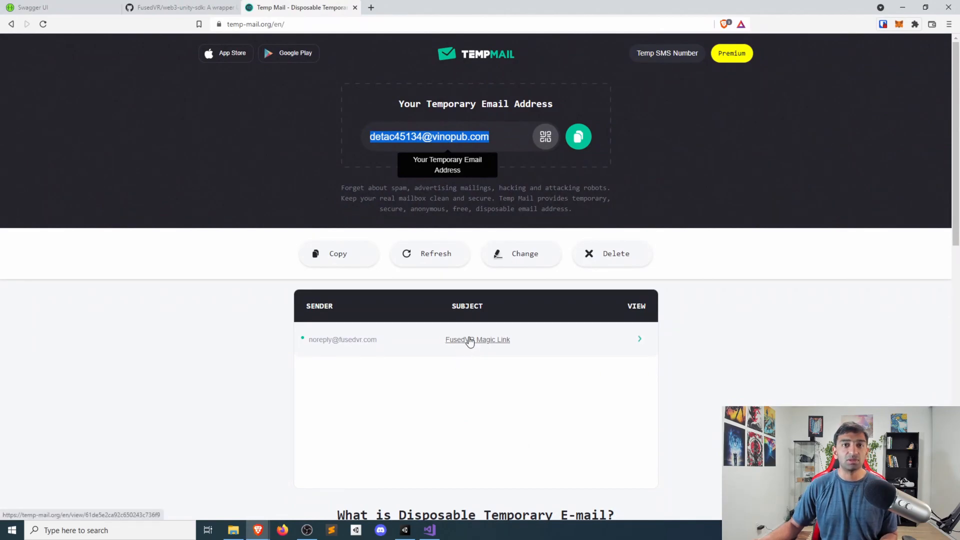
Verify the FusedVR Magic Link email, unlock MetaMask, and connect the wallet
{"action": "left_click", "coordinate": [478, 340]}
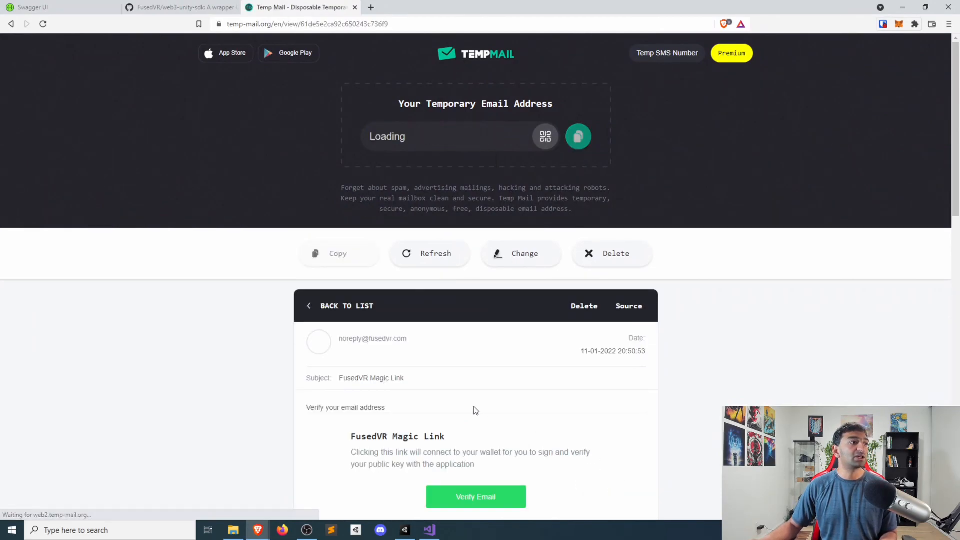
{"action": "left_click", "coordinate": [476, 496]}
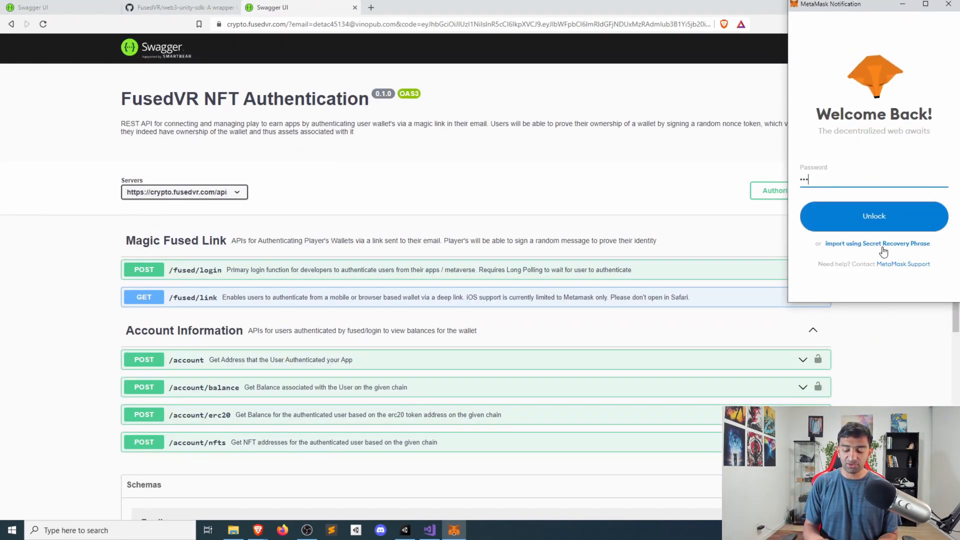
{"action": "left_click", "coordinate": [874, 216]}
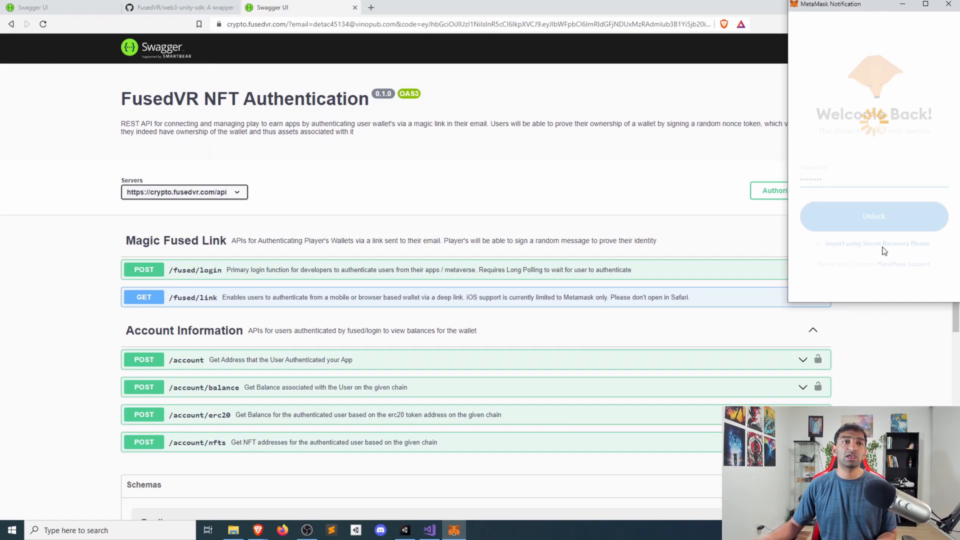
{"action": "left_click", "coordinate": [874, 216]}
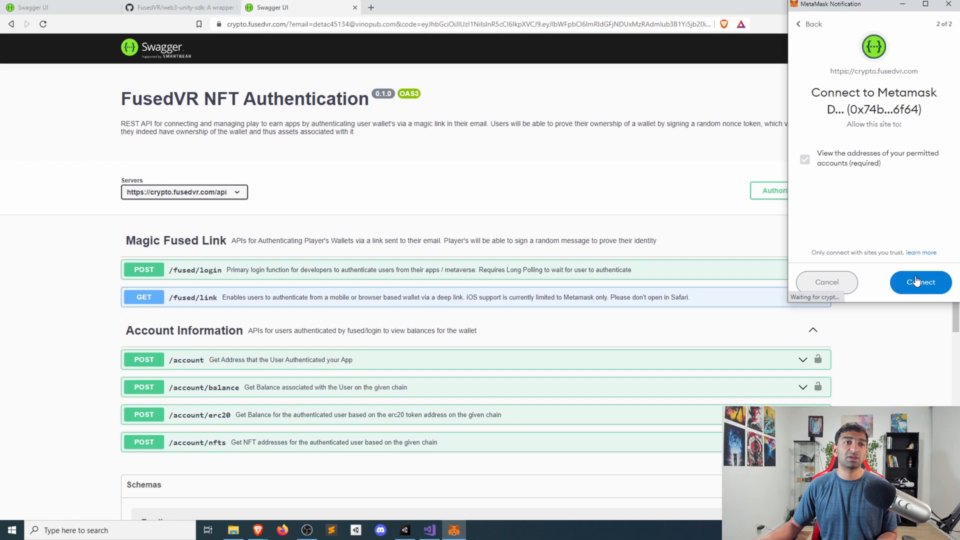
{"action": "left_click", "coordinate": [920, 281]}
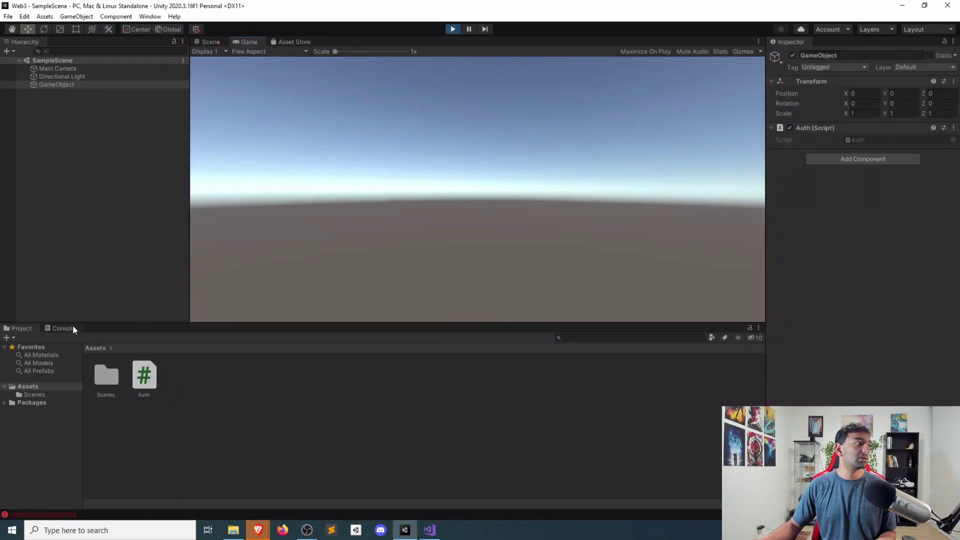
View the logged ETH balance in the Console, then return to the Project files
{"action": "left_click", "coordinate": [60, 328]}
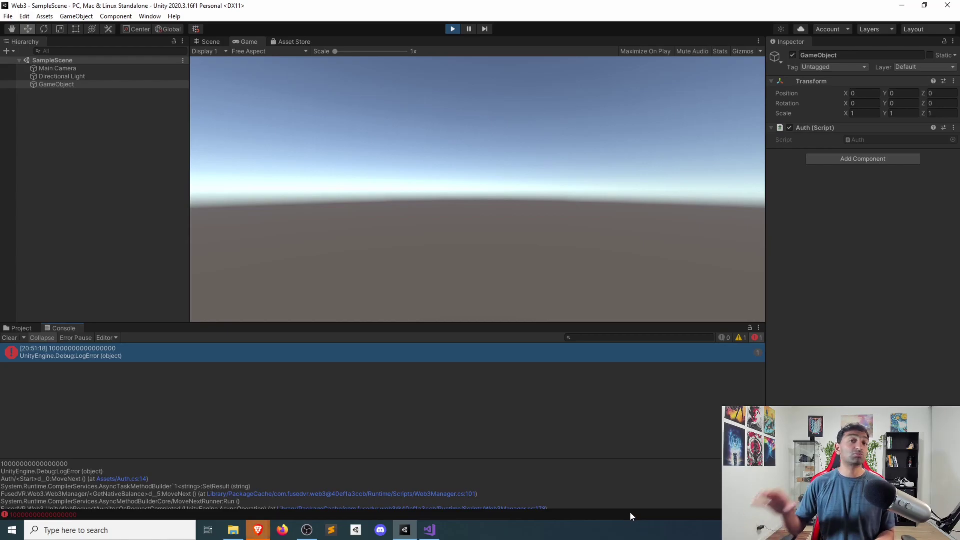
{"action": "mouse_move", "coordinate": [647, 524]}
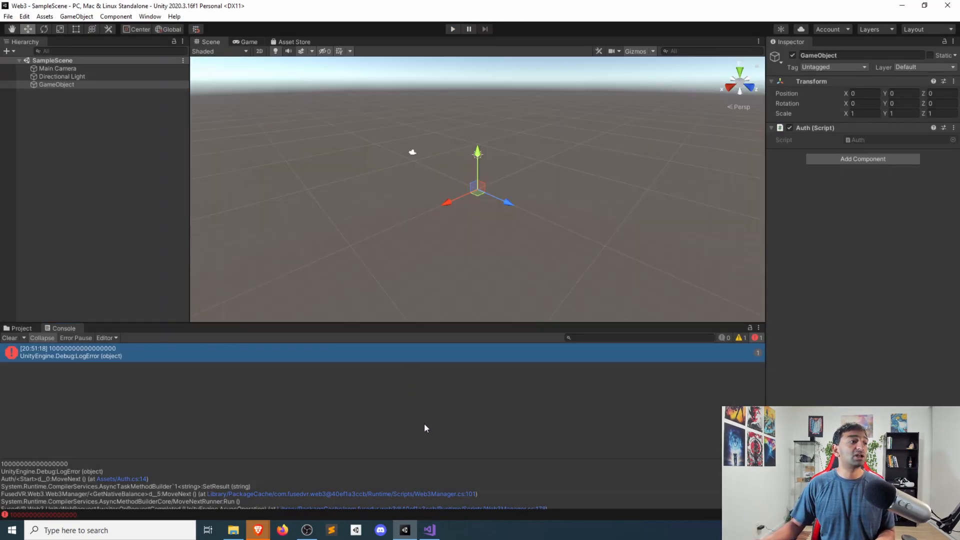
{"action": "left_click", "coordinate": [432, 529]}
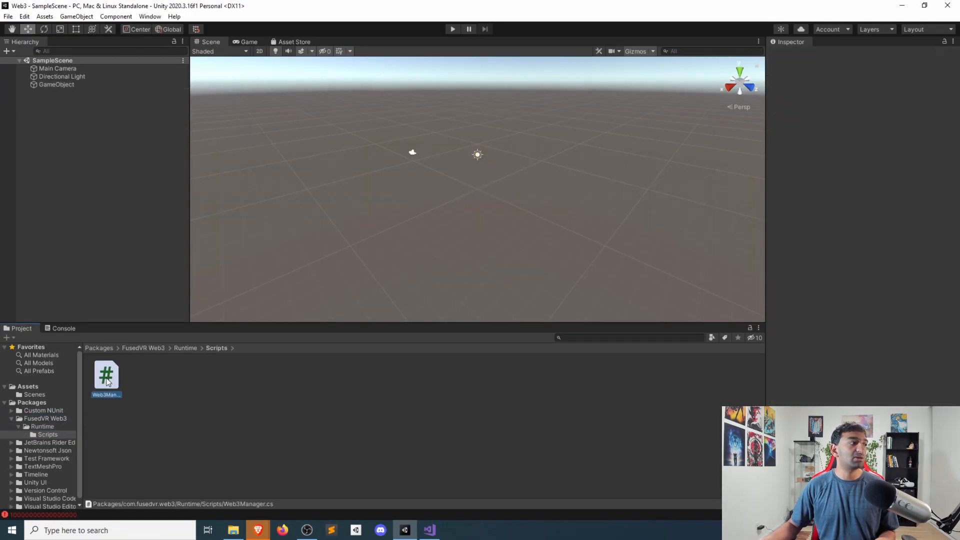
Open Web3Manager.cs and scroll down to the DecodeJWT method and UnityWebRequestAwaiter class
{"action": "left_click", "coordinate": [106, 375]}
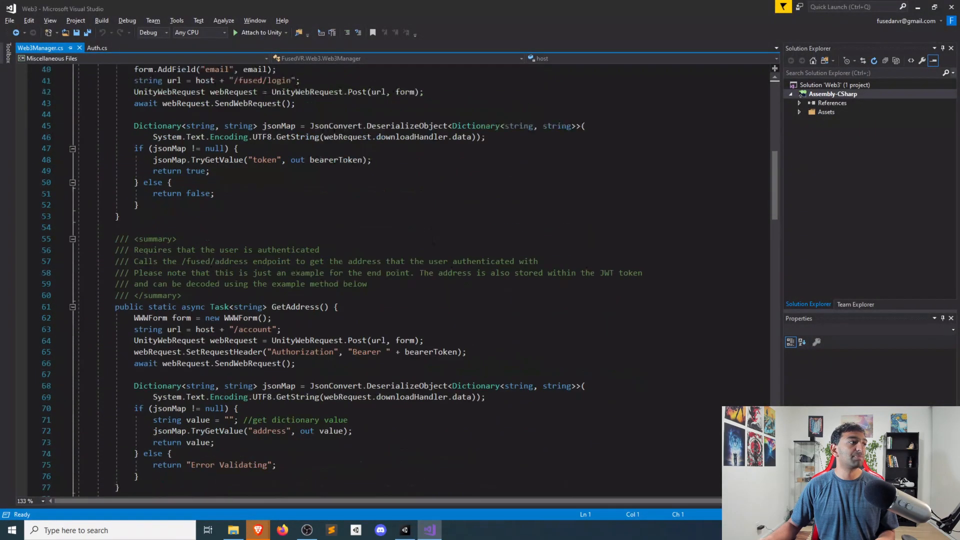
{"action": "scroll", "scroll_direction": "down", "scroll_amount": 3}
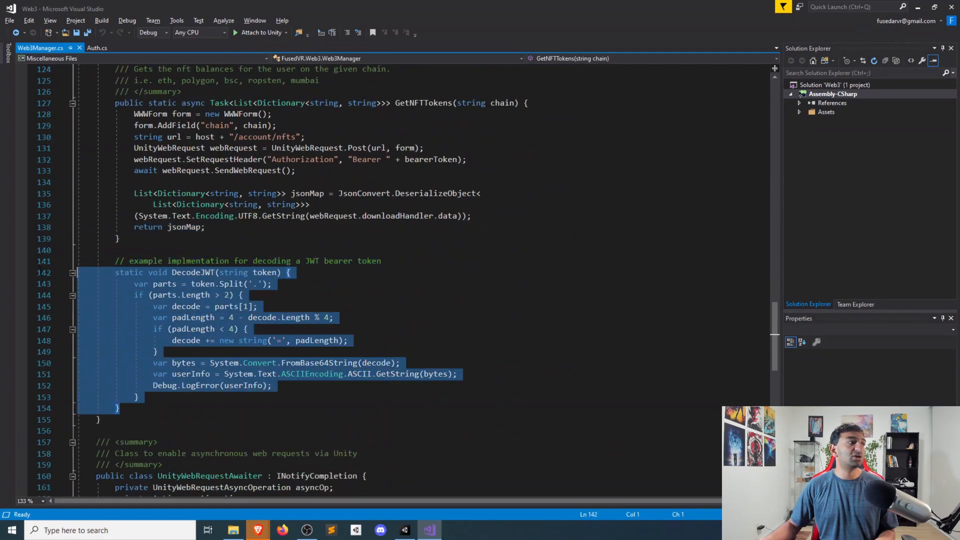
{"action": "left_click", "coordinate": [286, 386]}
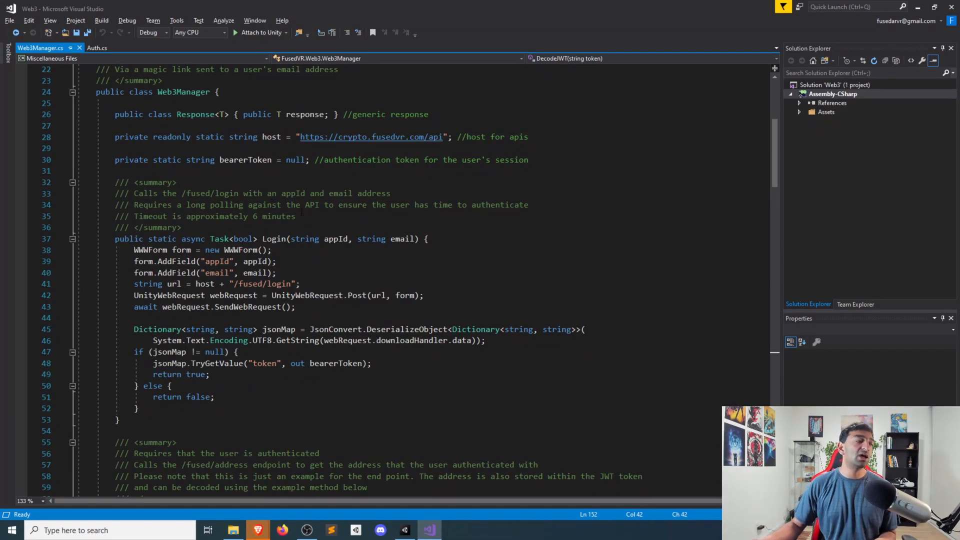
{"action": "scroll", "scroll_direction": "down", "scroll_amount": 3}
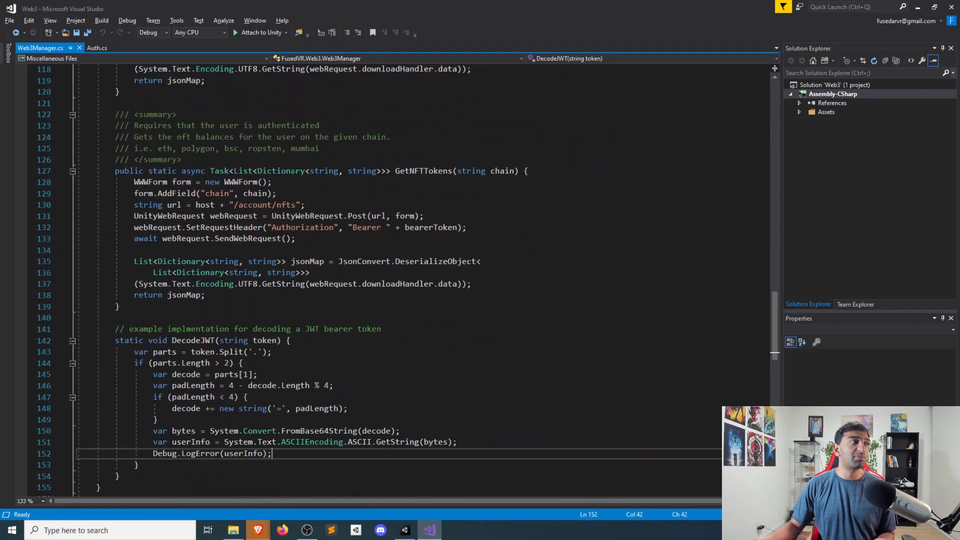
{"action": "scroll", "scroll_direction": "down", "scroll_amount": 3}
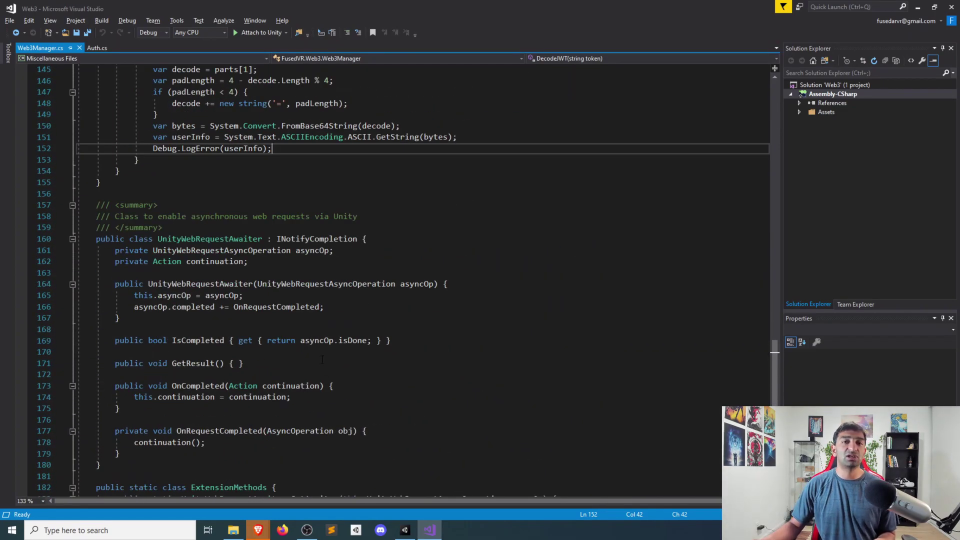